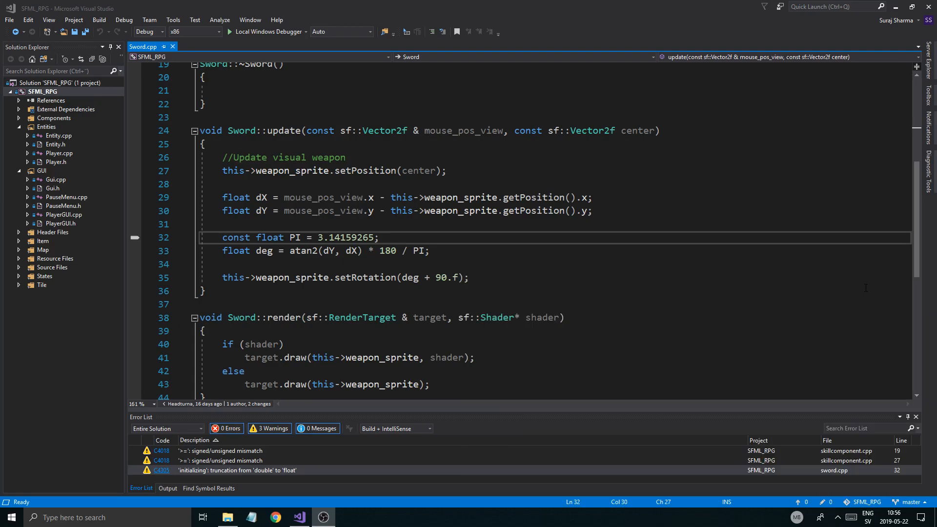
Change PI in Sword.cpp to the float literal 3.14159265f and save.
left_click(677, 245)
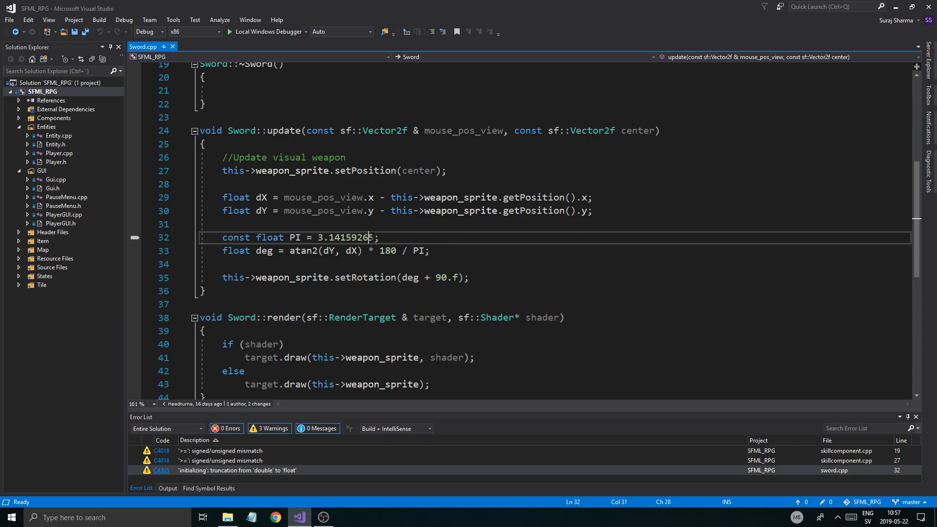
type("5f")
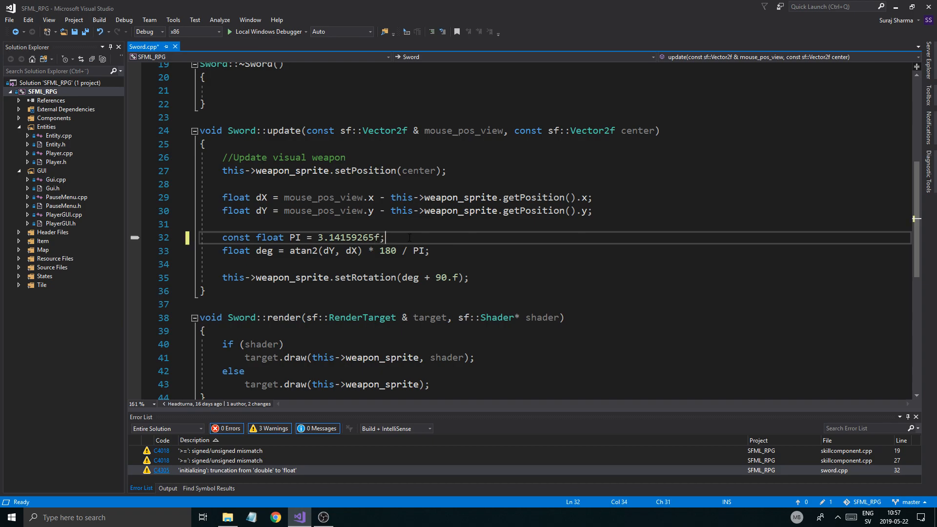
key("ctrl+s")
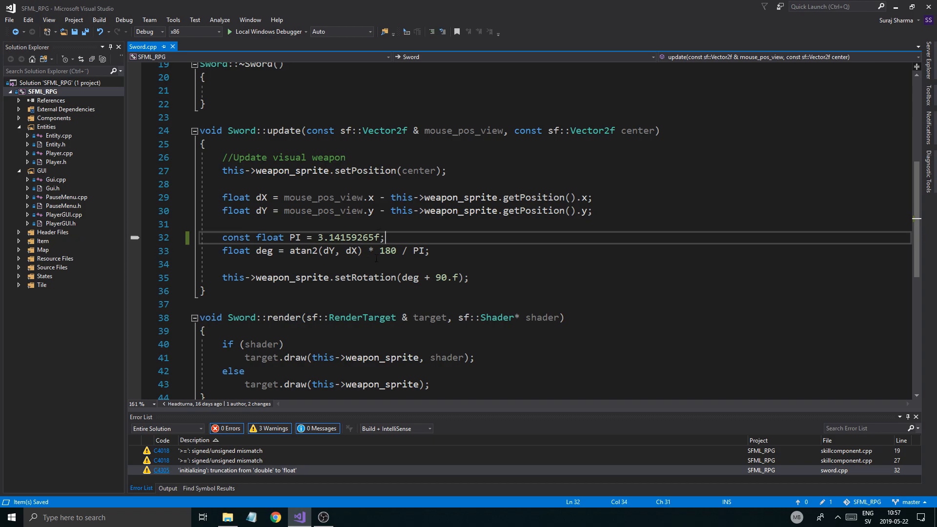
Review the double-to-float truncation warning and append .f to 180 on line 33.
double_click(294, 238)
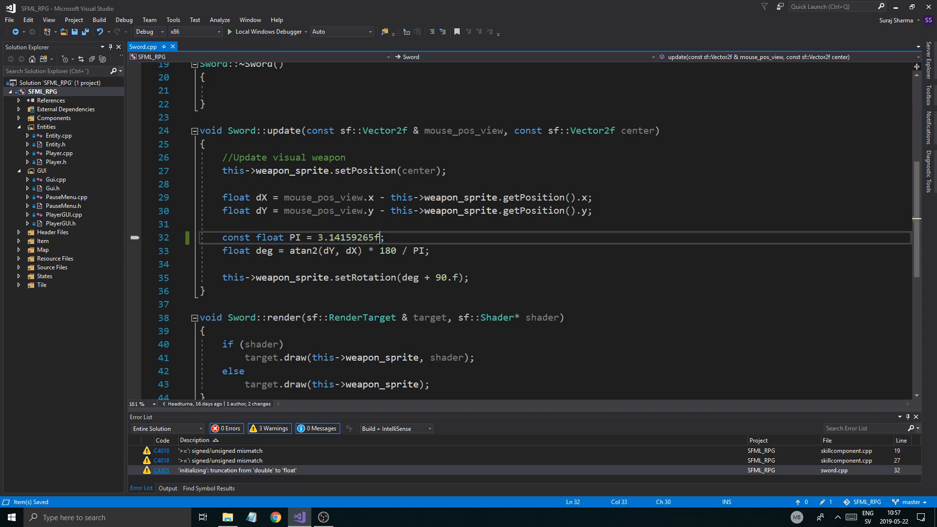
mouse_move(231, 476)
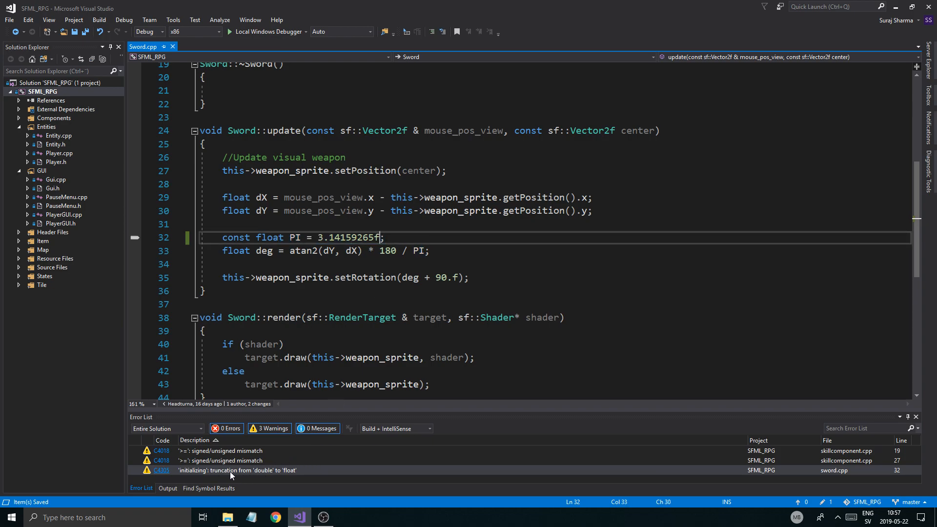
left_click(205, 291)
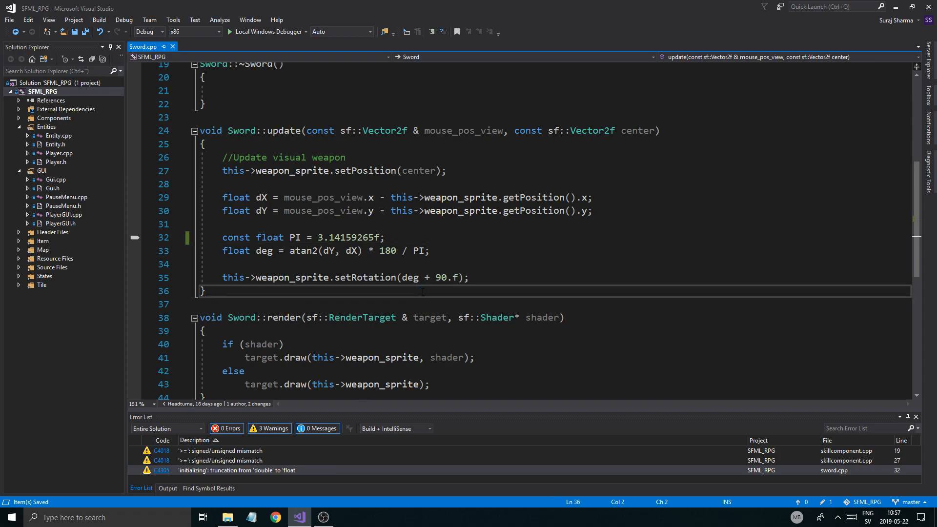
left_click(368, 237)
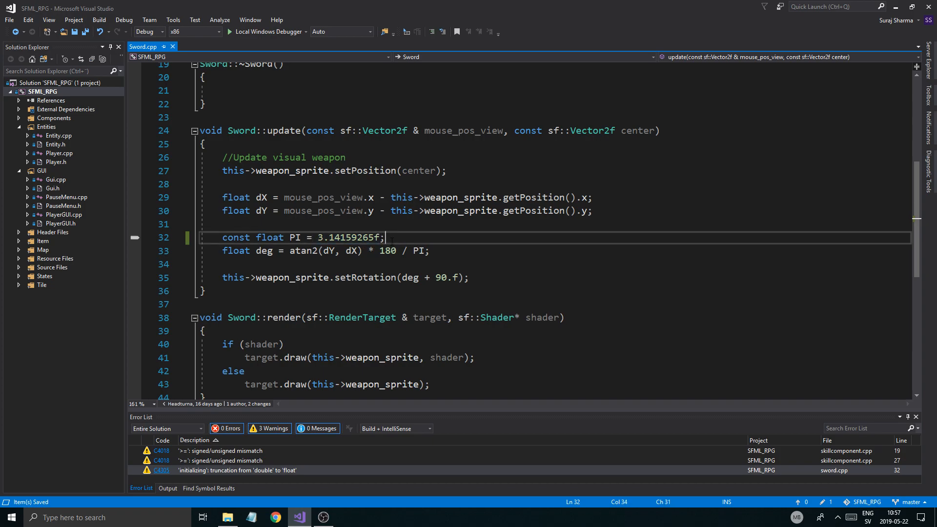
mouse_move(388, 250)
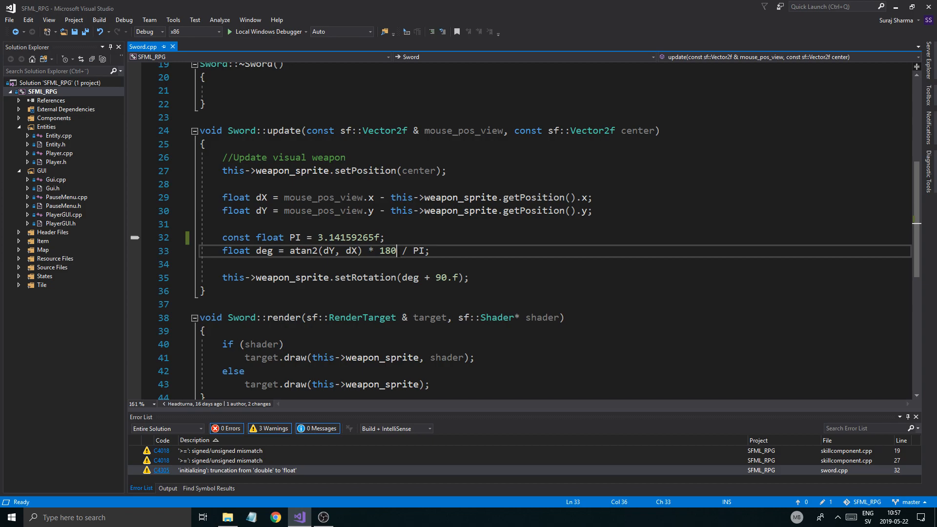
type(".f")
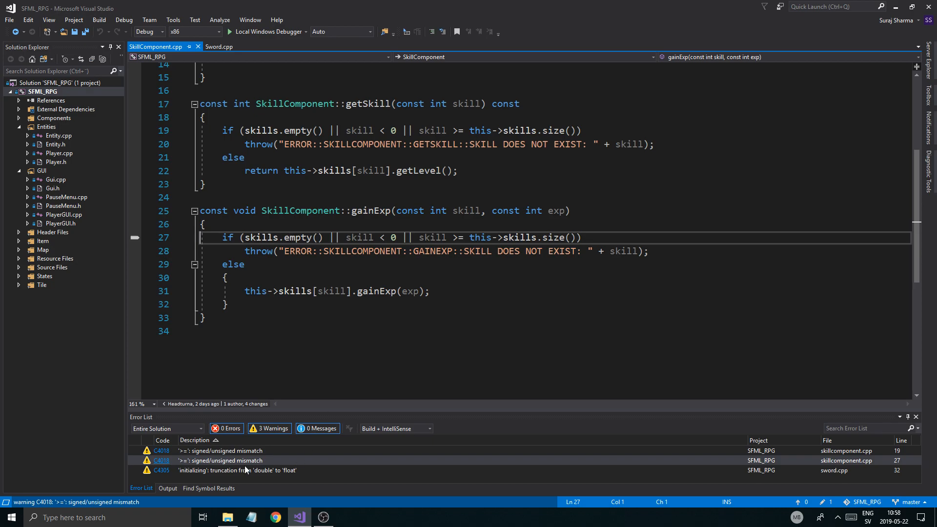
mouse_move(298, 237)
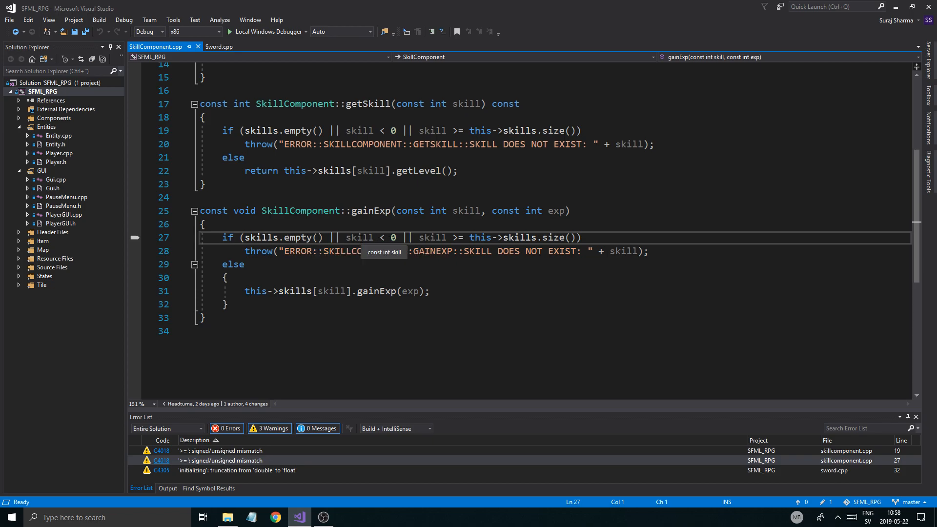
mouse_move(559, 238)
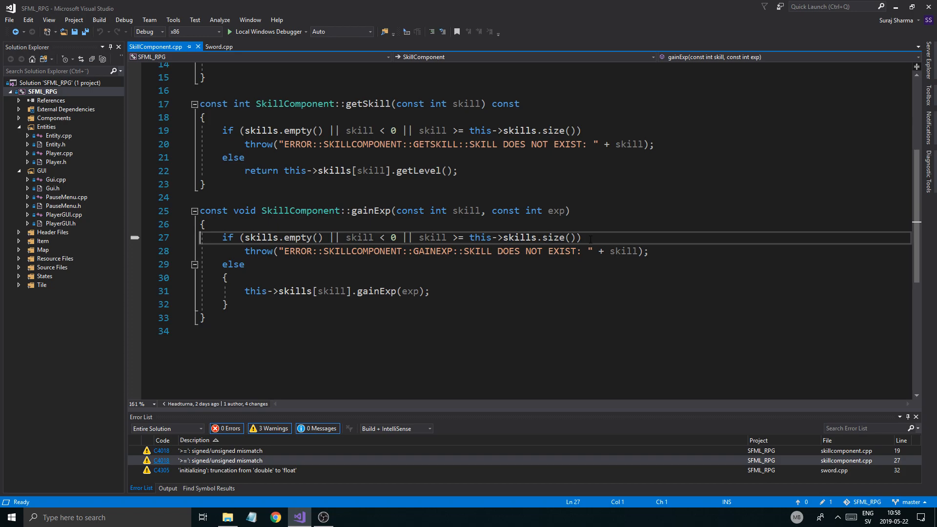
Jump from the C4018 warning into SkillComponent.cpp's gainExp comparison.
left_click(205, 224)
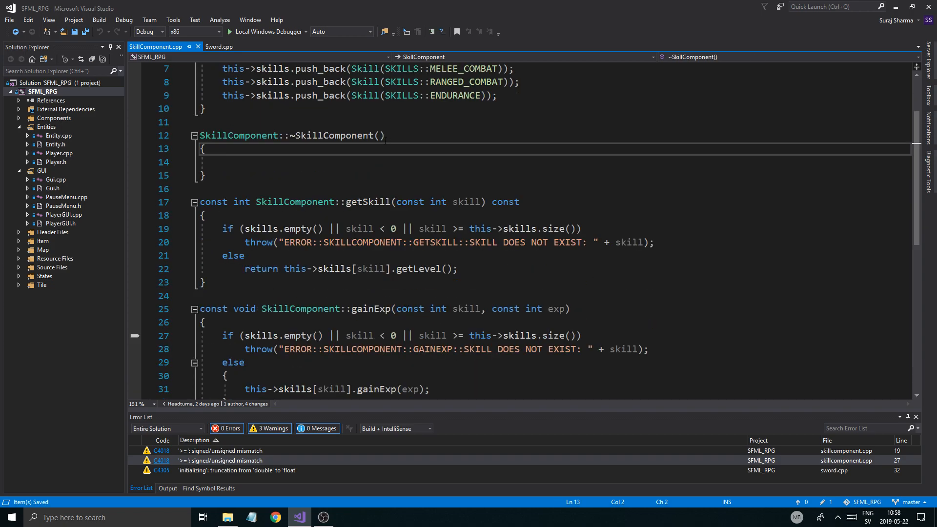
left_click(219, 47)
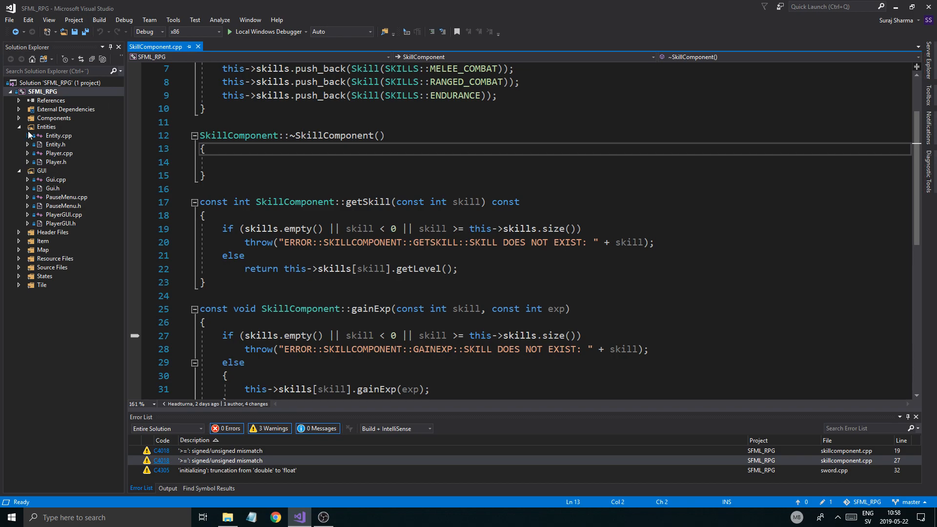
mouse_move(18, 241)
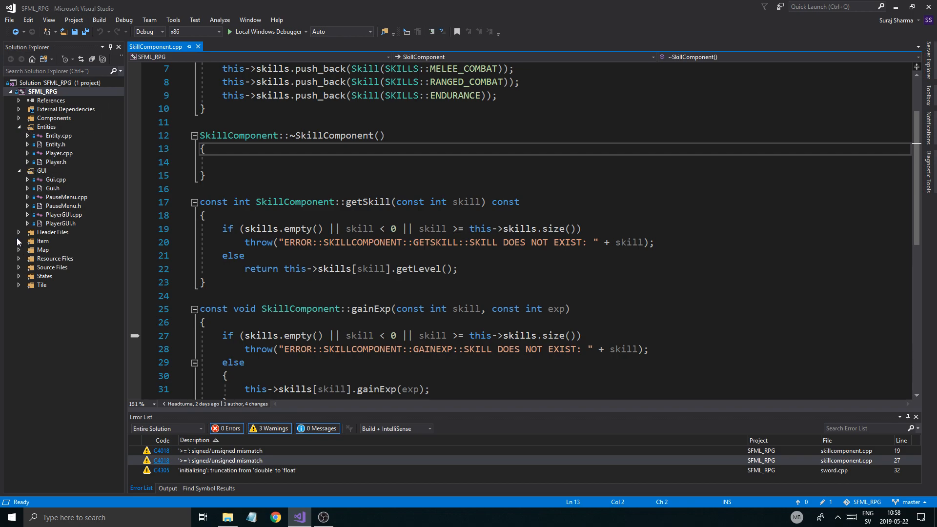
Add Enemy.cpp and Enemy.h under Entities, with Enemy.h and Entity.cpp open in tabs.
left_click(53, 267)
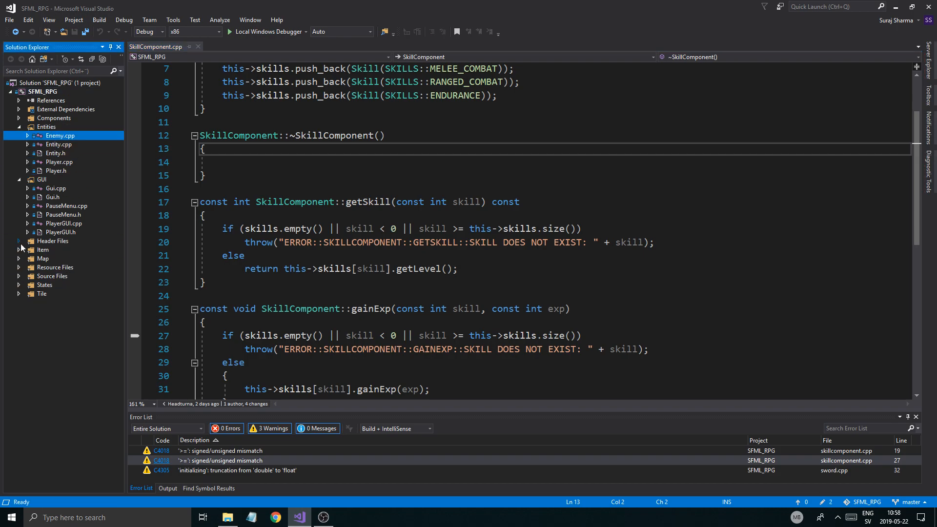
left_click(53, 241)
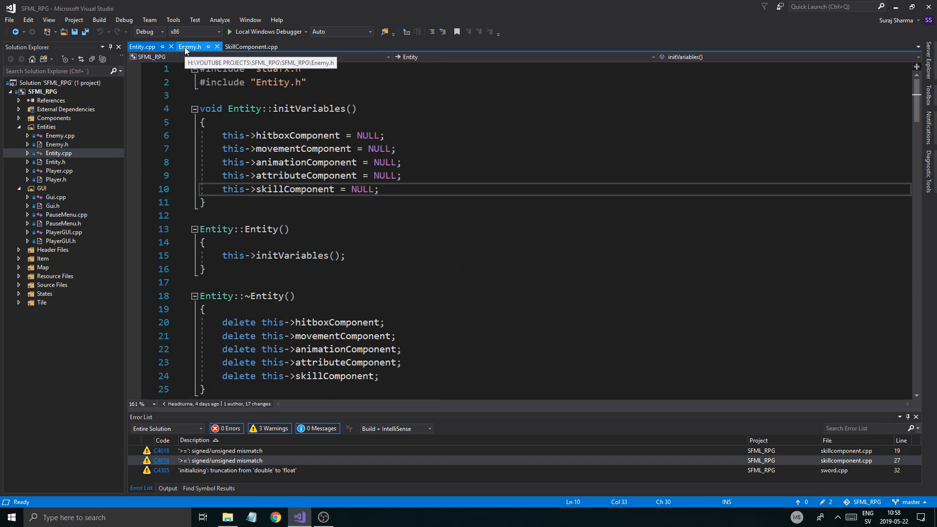
Delete the createAttributeComponent and createSkillComponent calls from the Enemy constructor in Enemy.cpp.
left_click(58, 144)
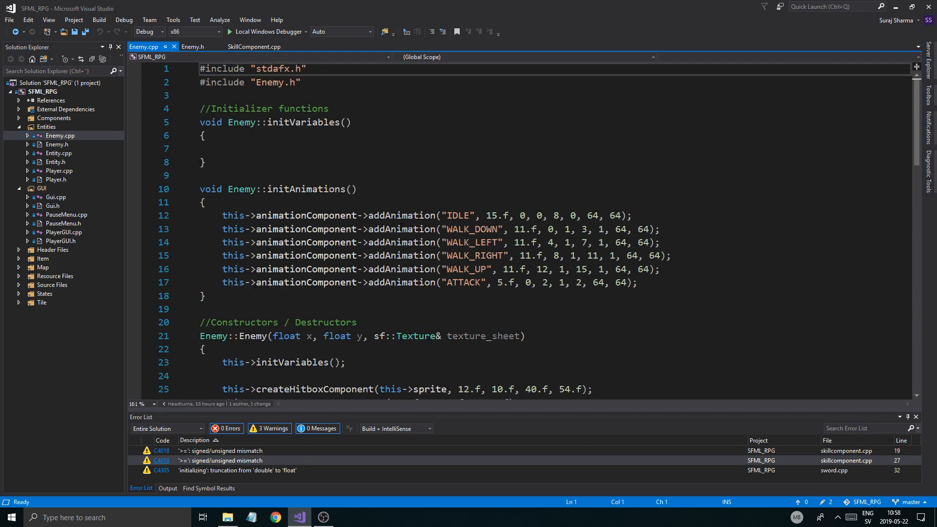
scroll("down", 3)
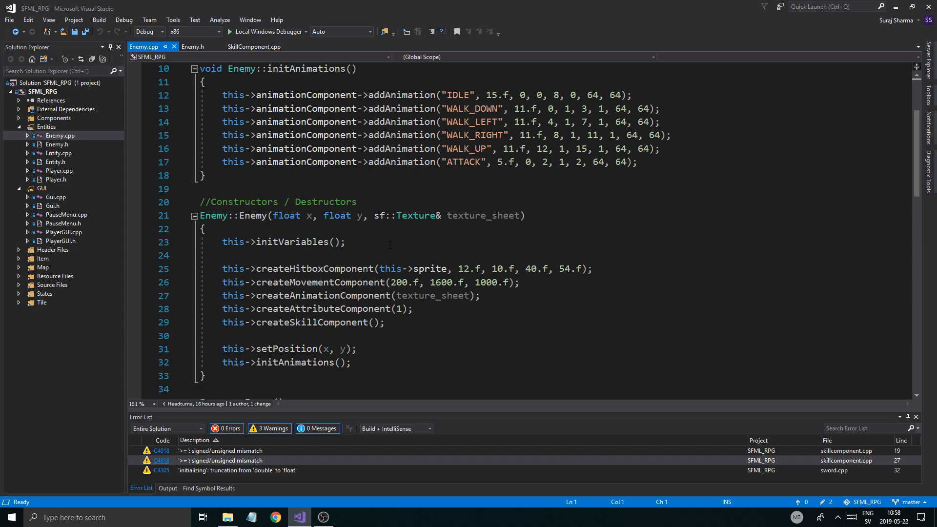
left_click(411, 309)
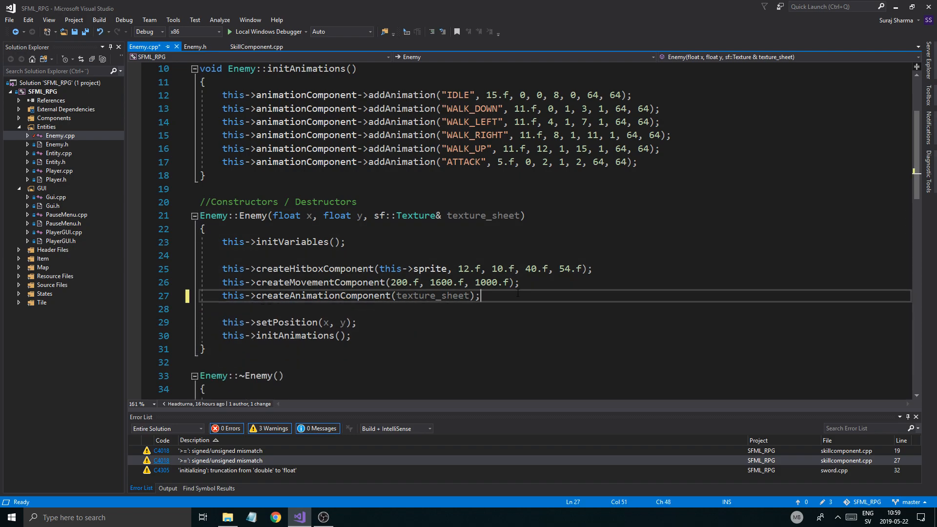
type("a")
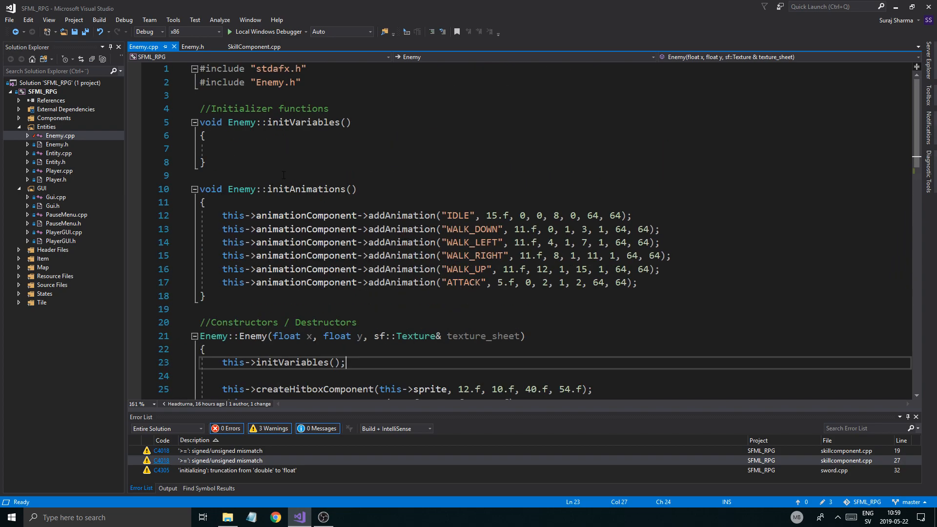
scroll("down", 3)
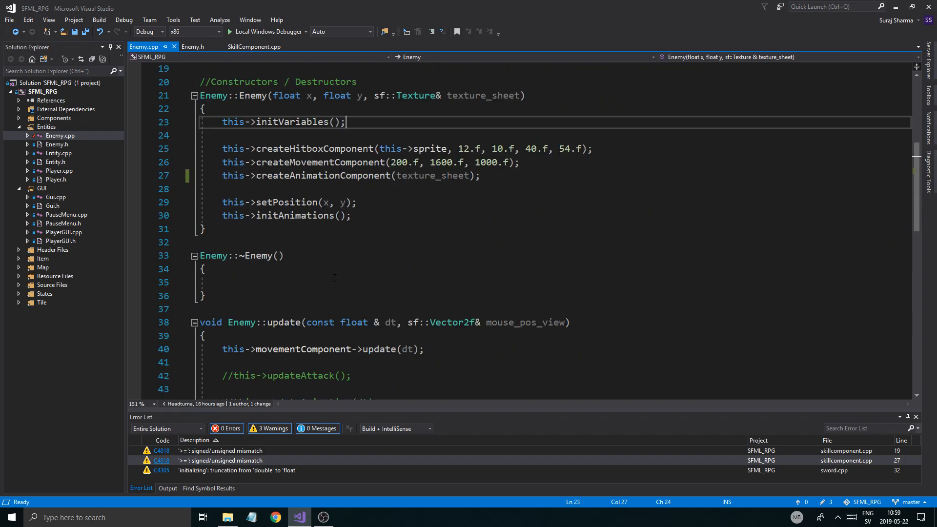
scroll("down", 3)
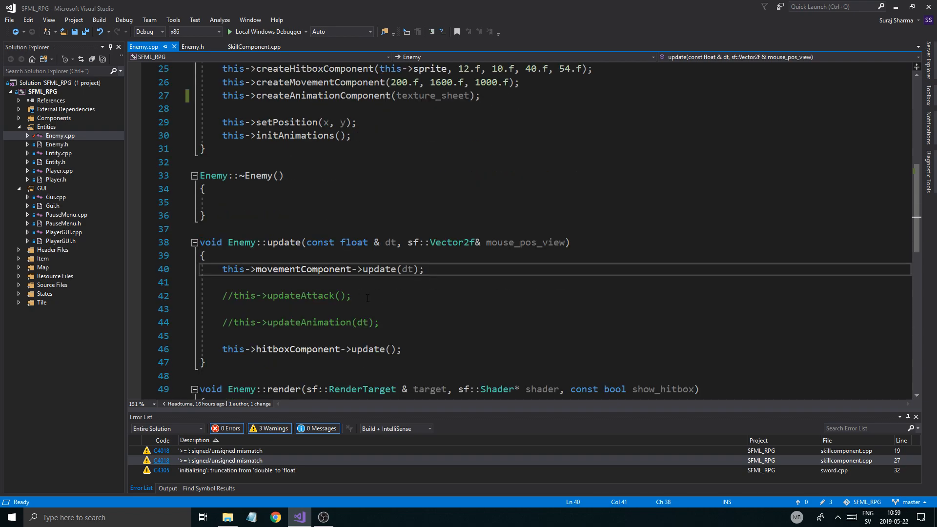
scroll("down", 3)
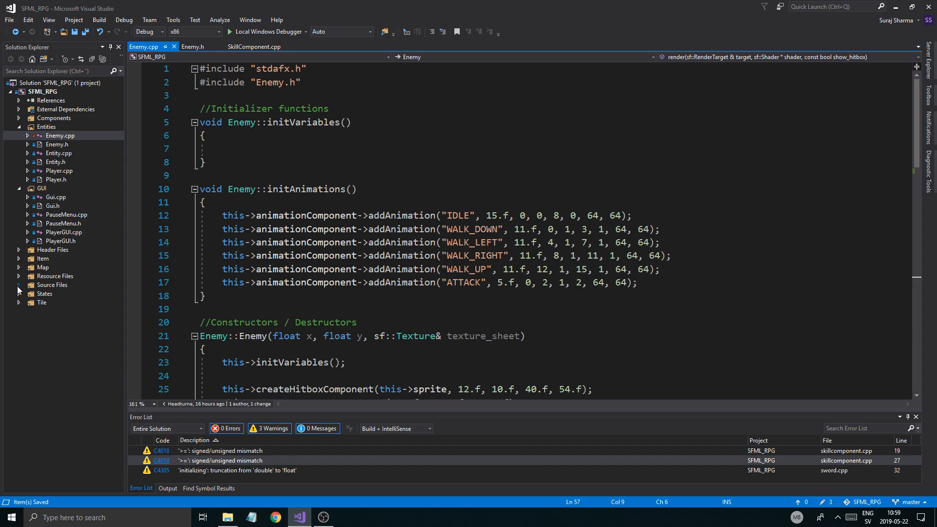
In GameState.h, include "Enemy.h", forward-declare class Enemy, and declare Enemy* testEnemy.
left_click(44, 293)
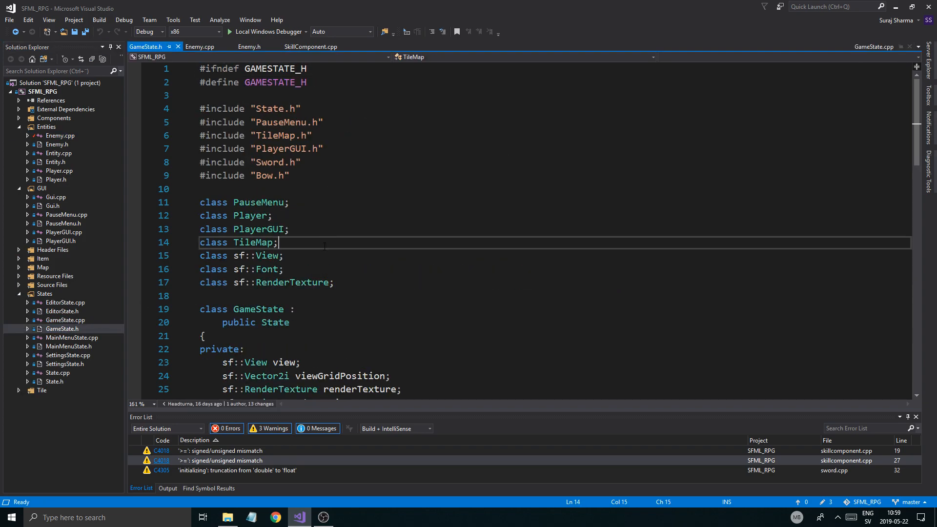
scroll("down", 3)
type("sf::Texture texture;")
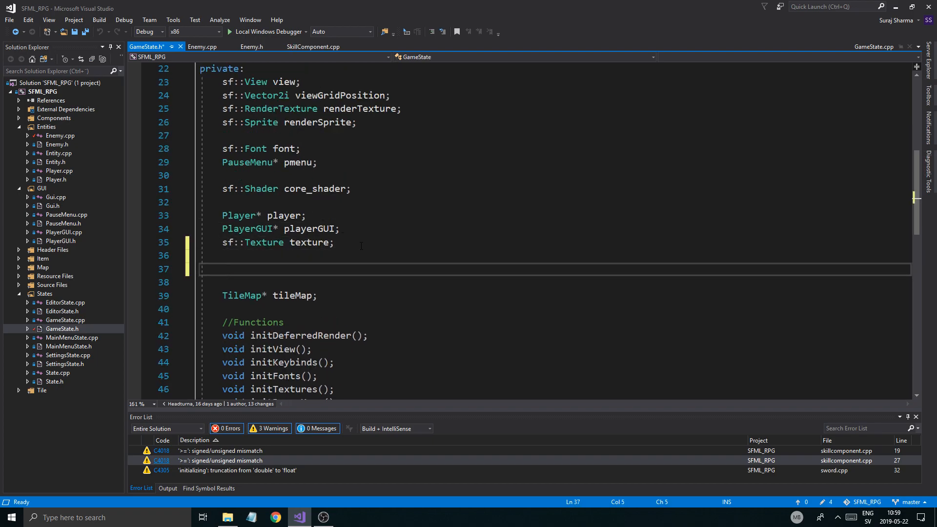
type("Eme,u")
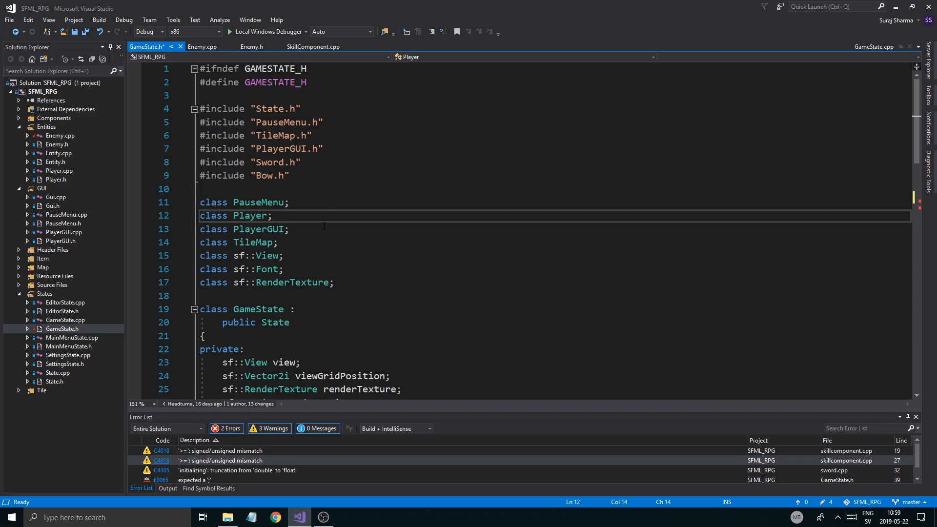
type("#i")
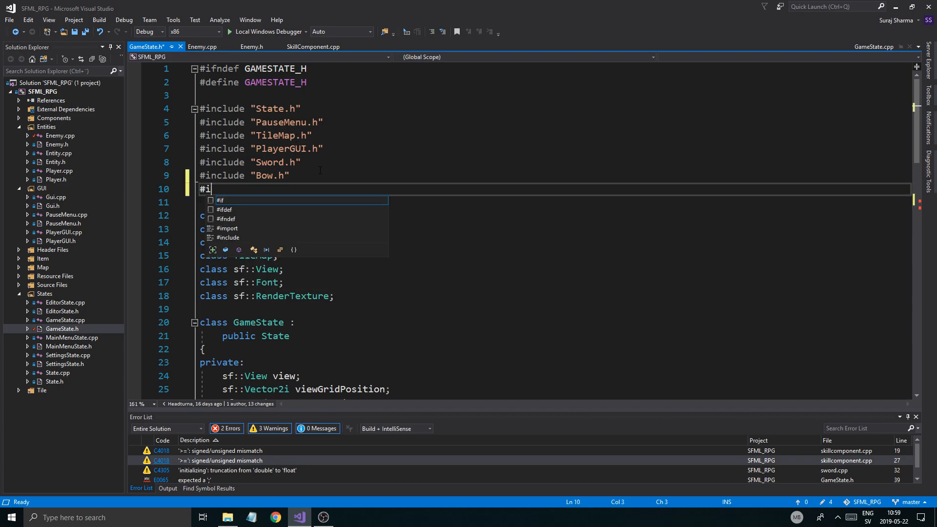
type("nclude \"Enemy\"")
type("class")
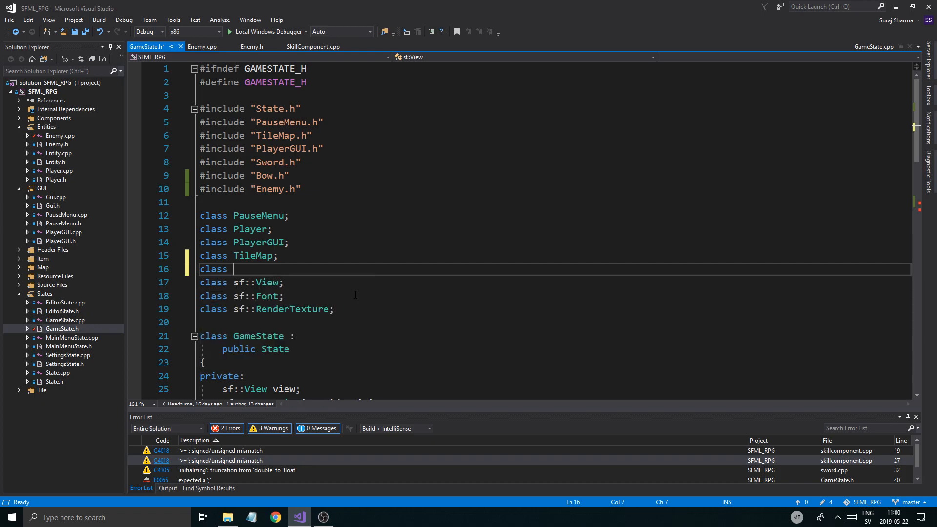
type("Enemy;")
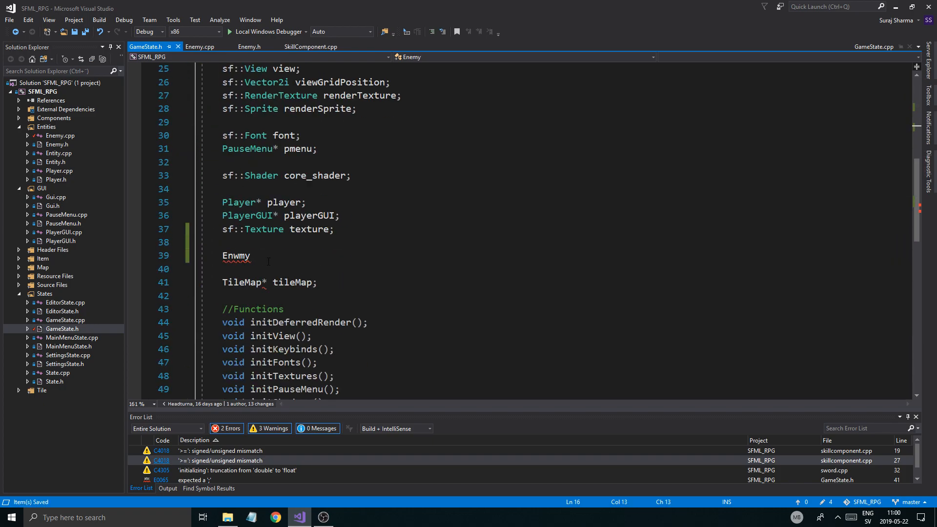
type("Enemy")
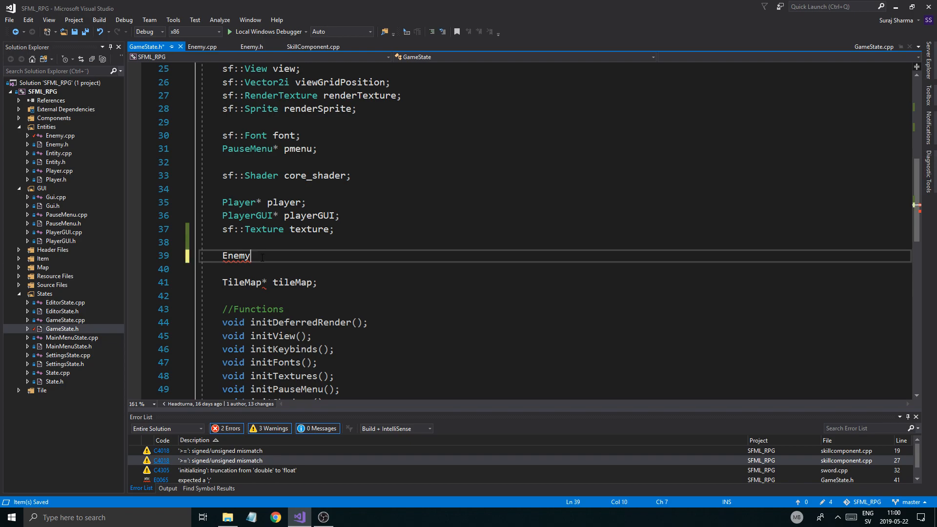
type("test")
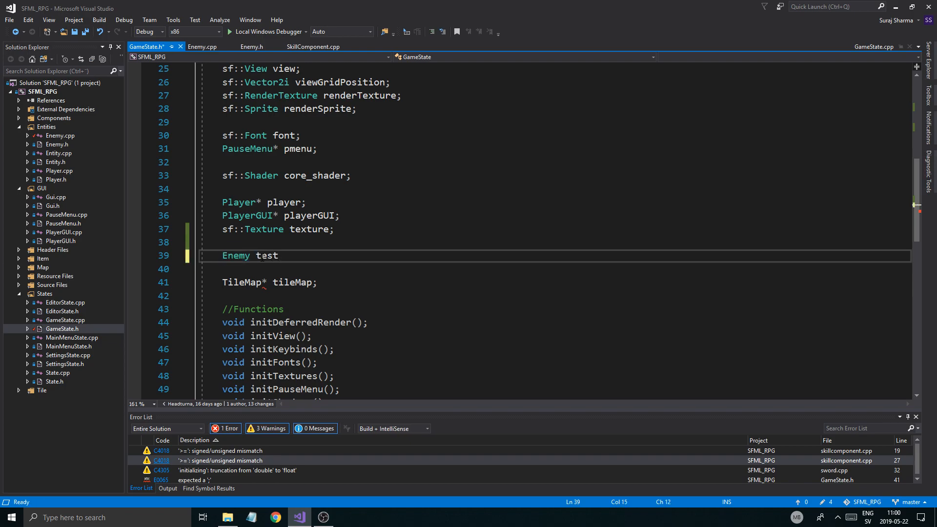
type("Enemy;")
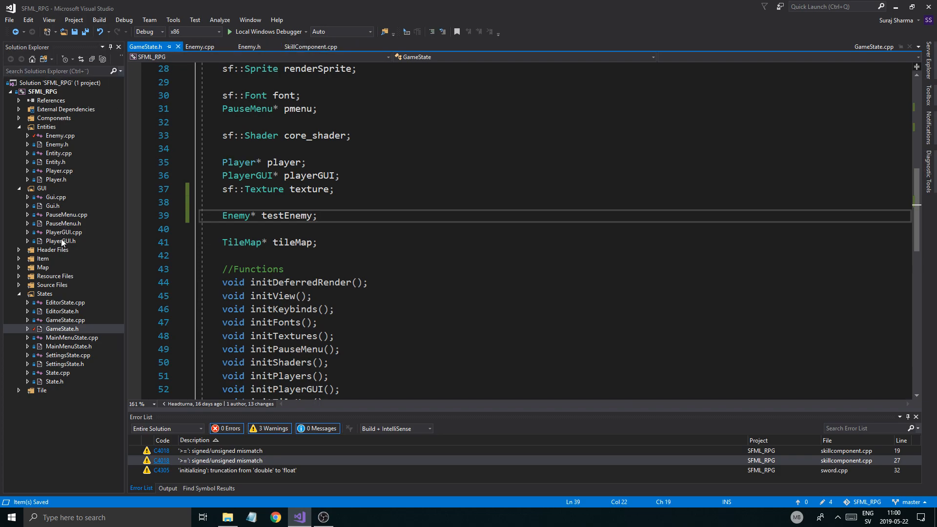
End GameState's constructor with testEnemy = new Enemy(200.f, 200.f, textures["PLAYER_SHEET"]).
double_click(65, 320)
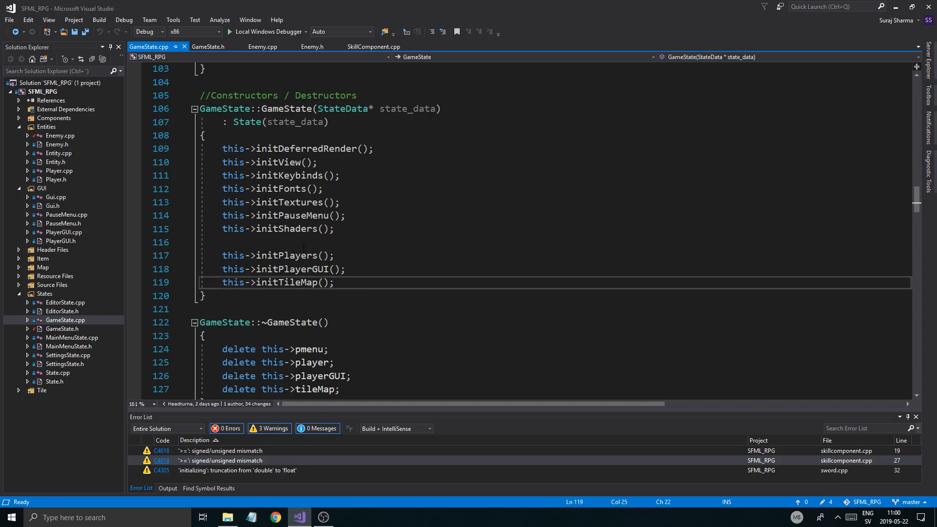
type("this->testEnemy =")
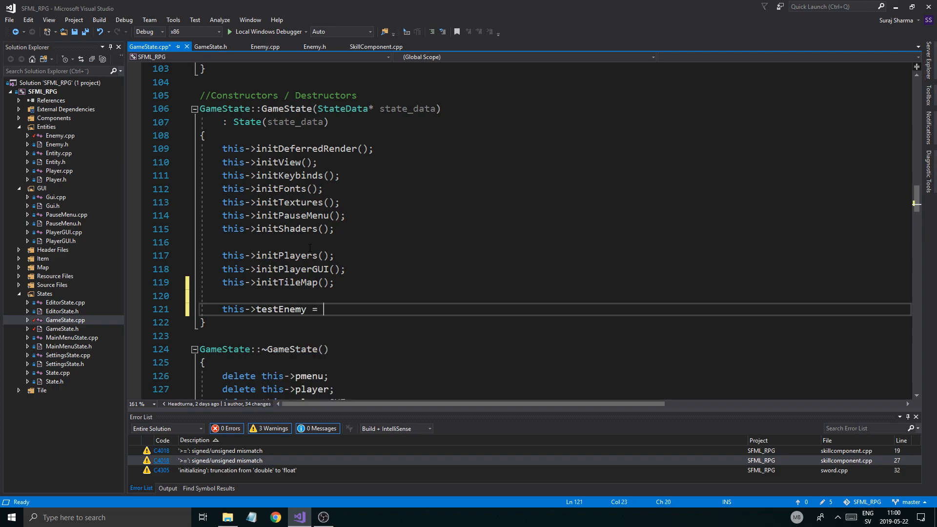
type("new Enemy()")
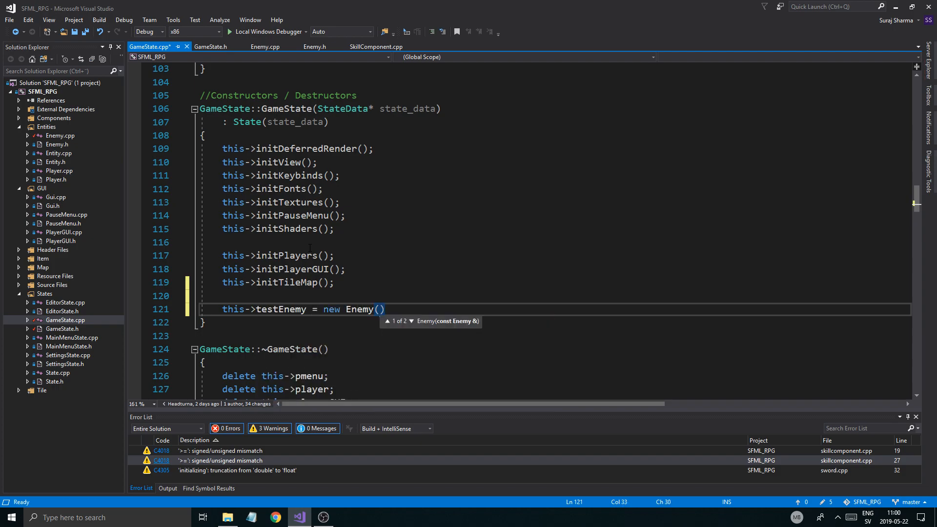
type("200-")
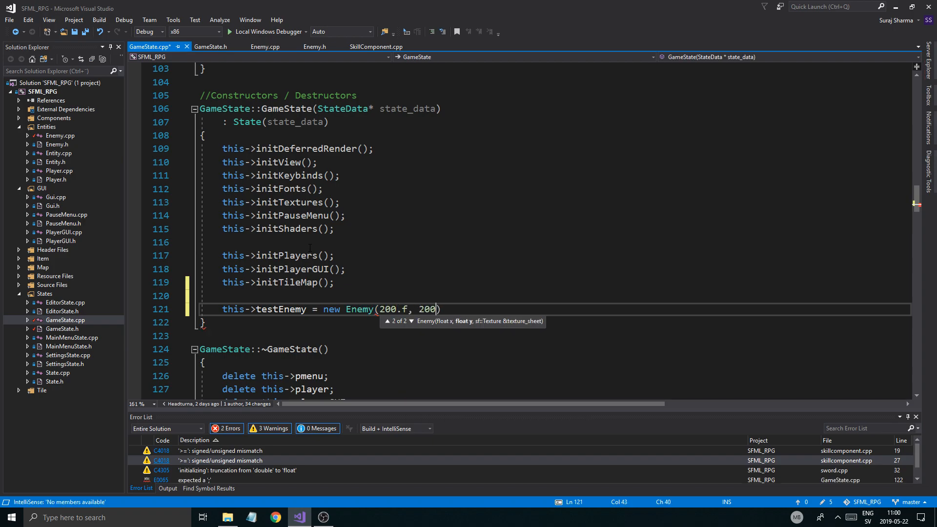
type(".f,")
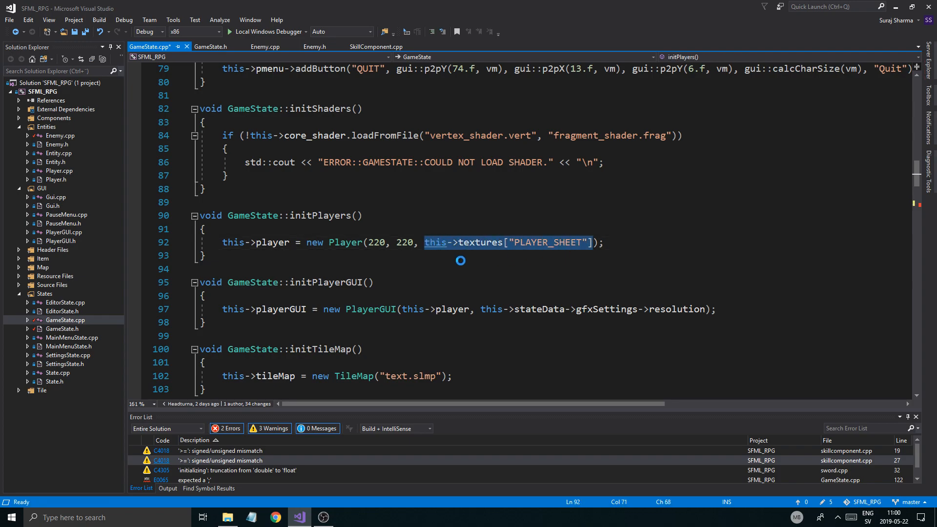
scroll("down", 3)
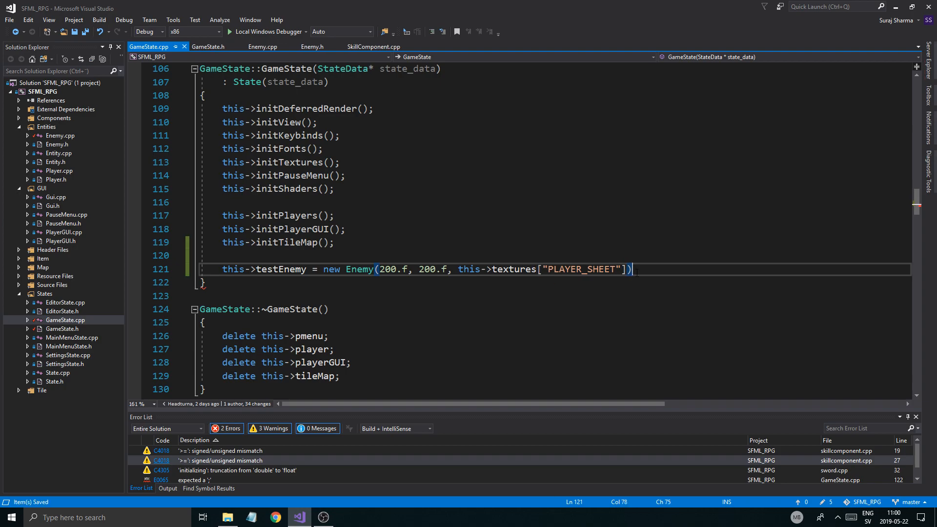
type(";")
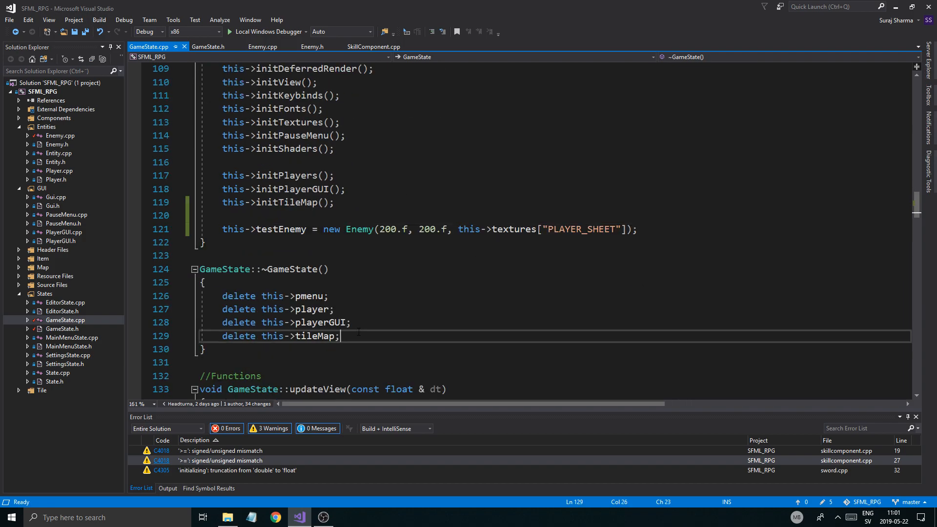
Add 'delete this->testEnemy;' after the tileMap delete in ~GameState and save.
type("delete thi")
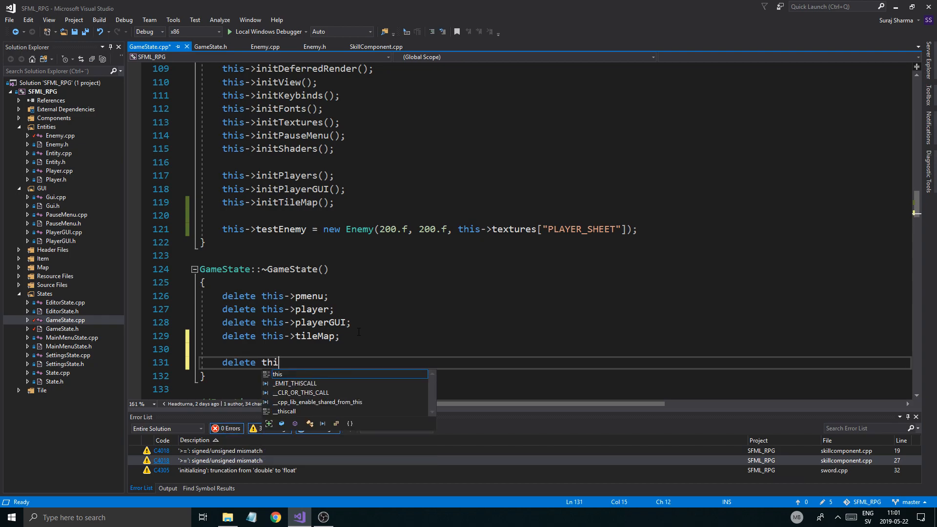
type("s->testEnemy")
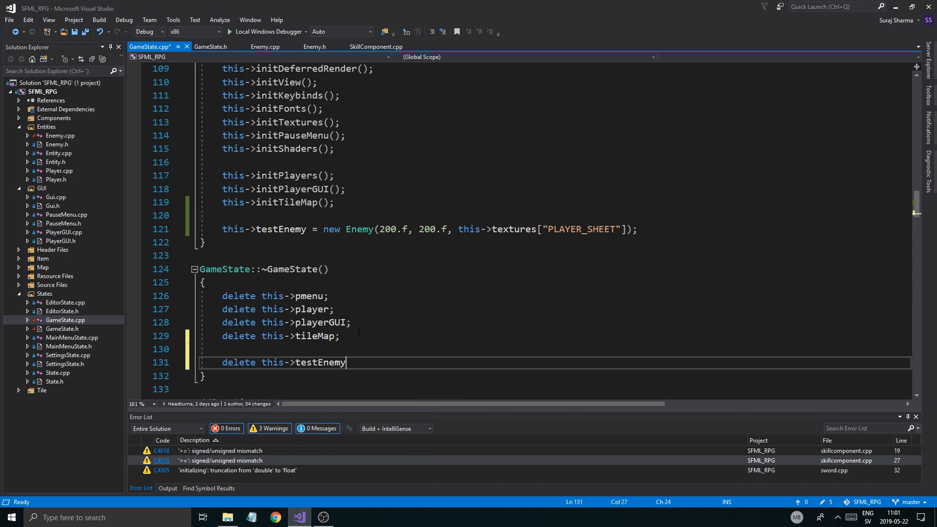
left_click(323, 517)
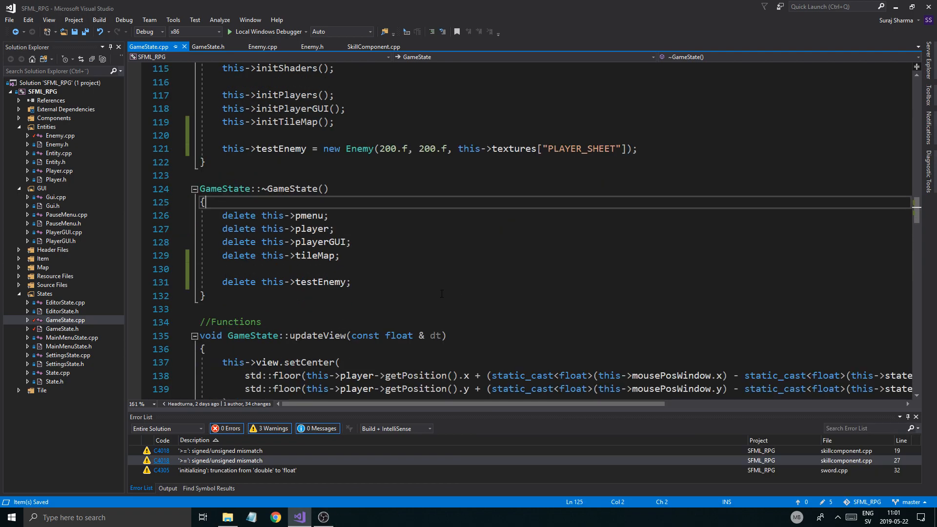
Call testEnemy->update(dt, this->mousePosView) after the playerGUI update in the unpaused block.
scroll("down", 3)
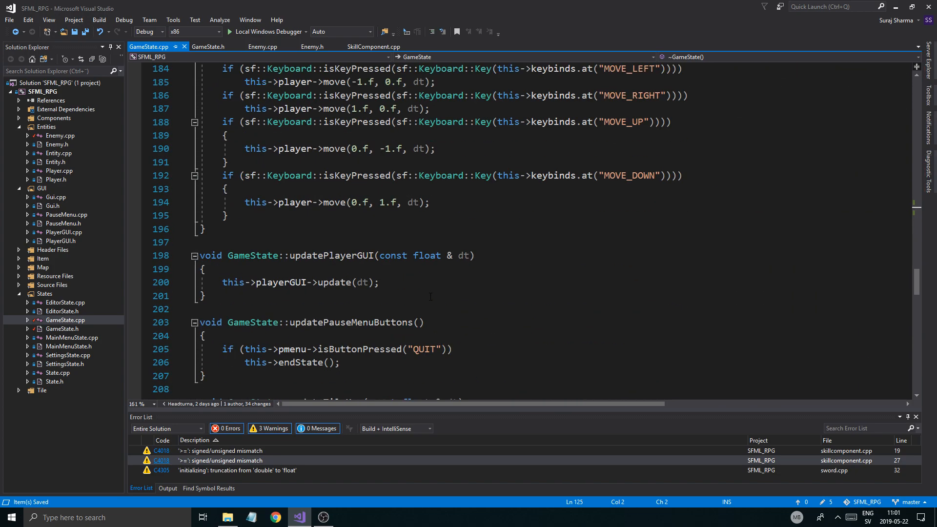
scroll("down", 3)
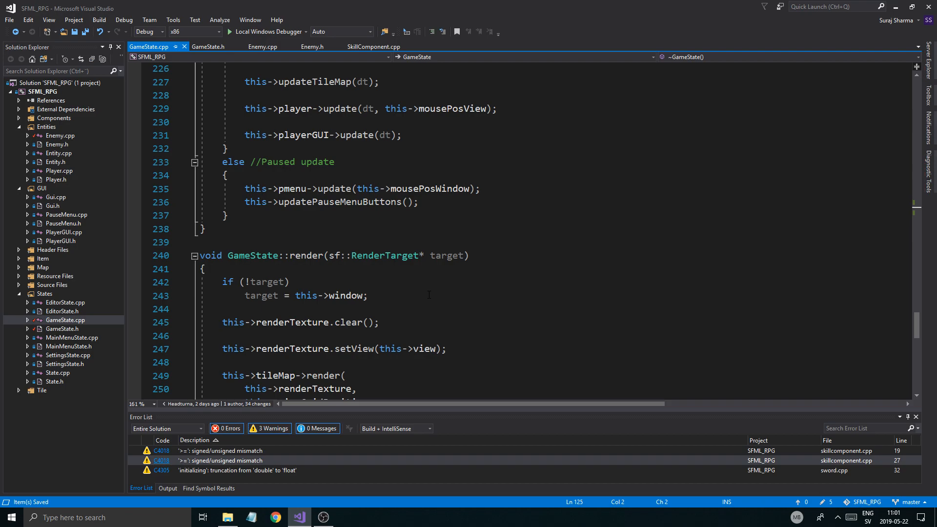
scroll("down", 3)
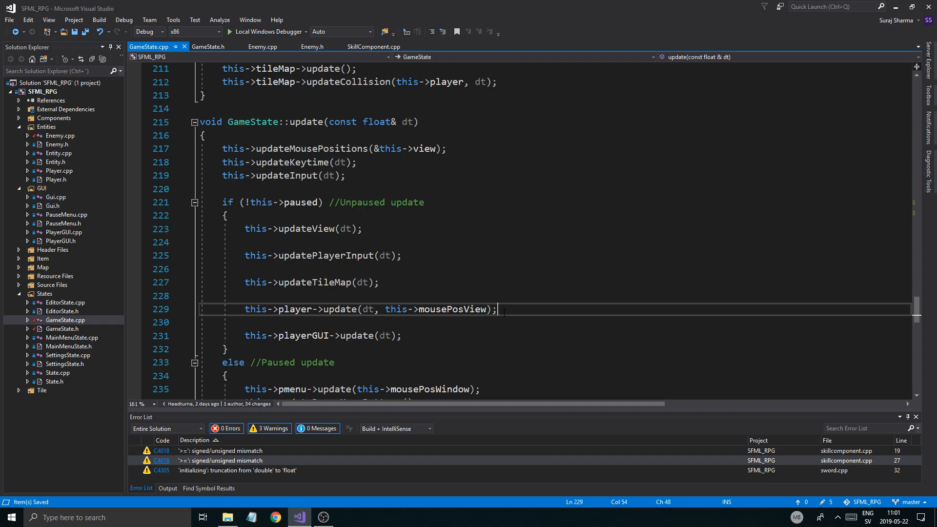
left_click(403, 335)
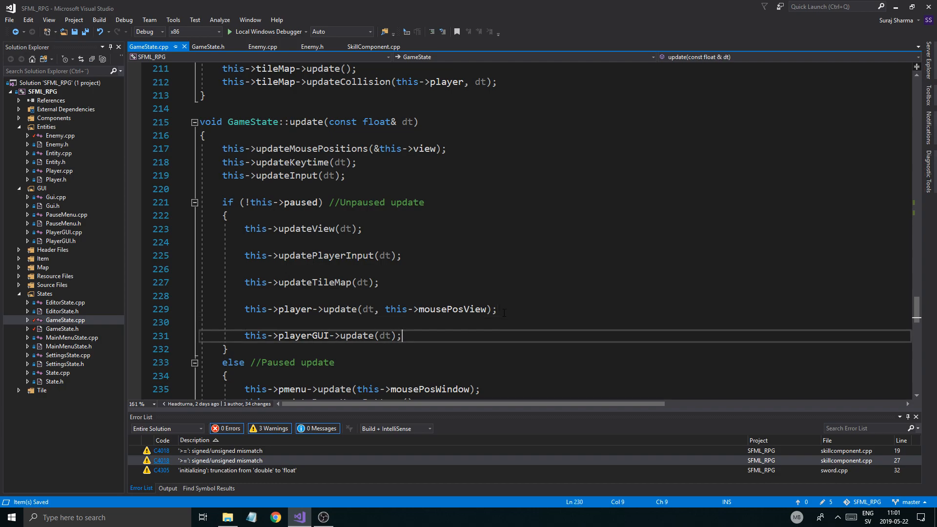
type("this->")
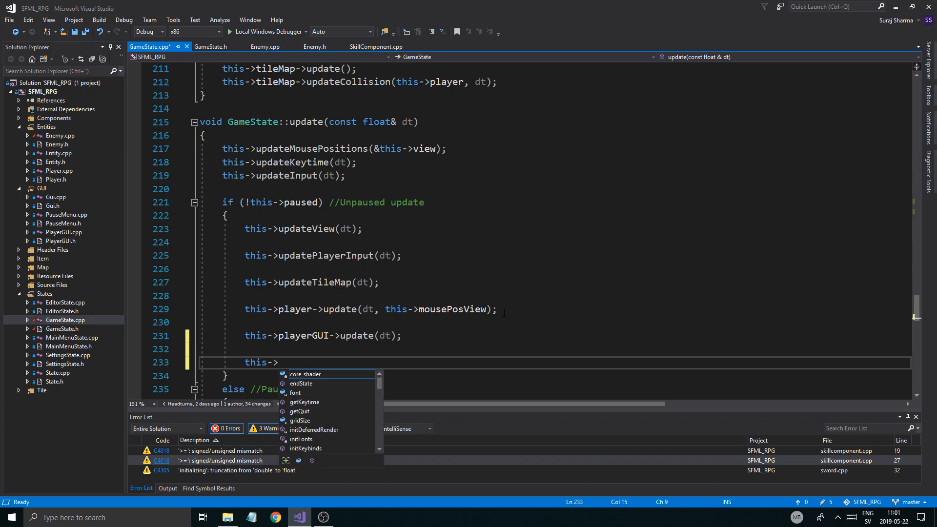
type("testEnemy->")
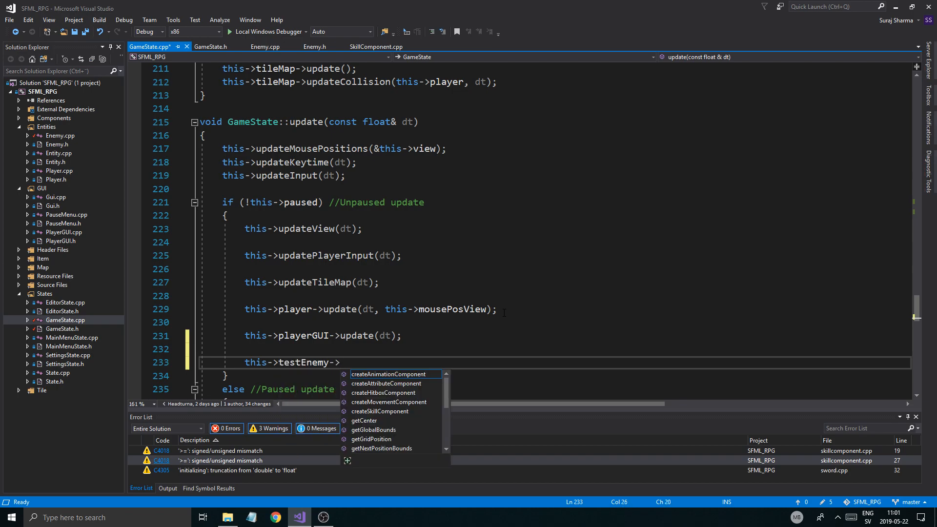
type("update(")
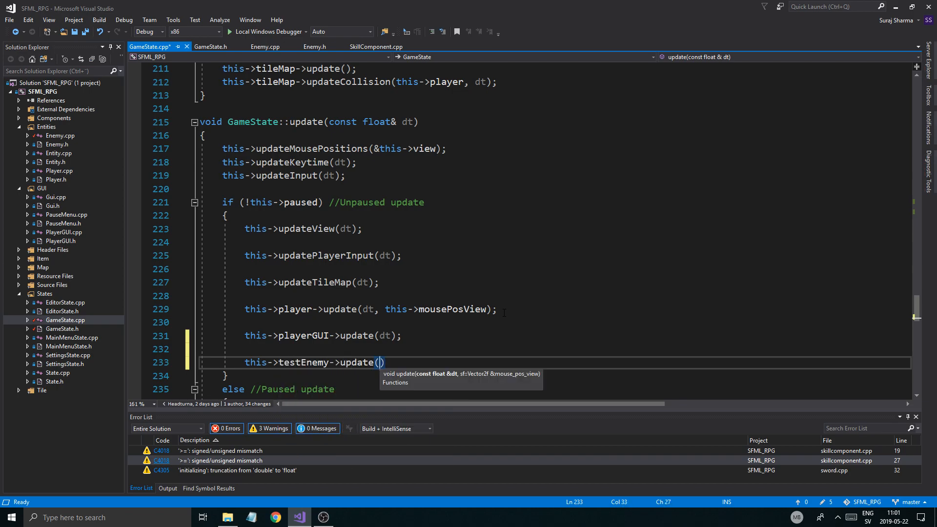
type("dt,")
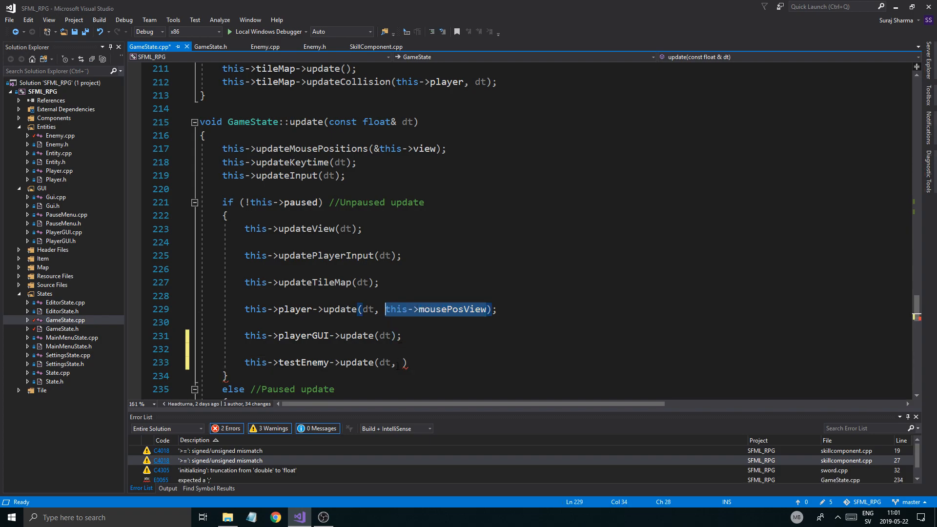
type("this->mousePosView")
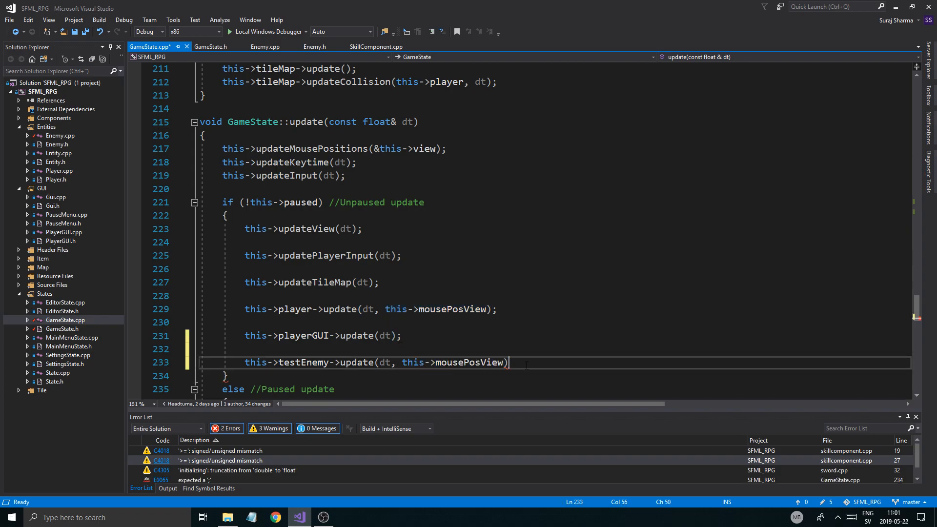
type(";")
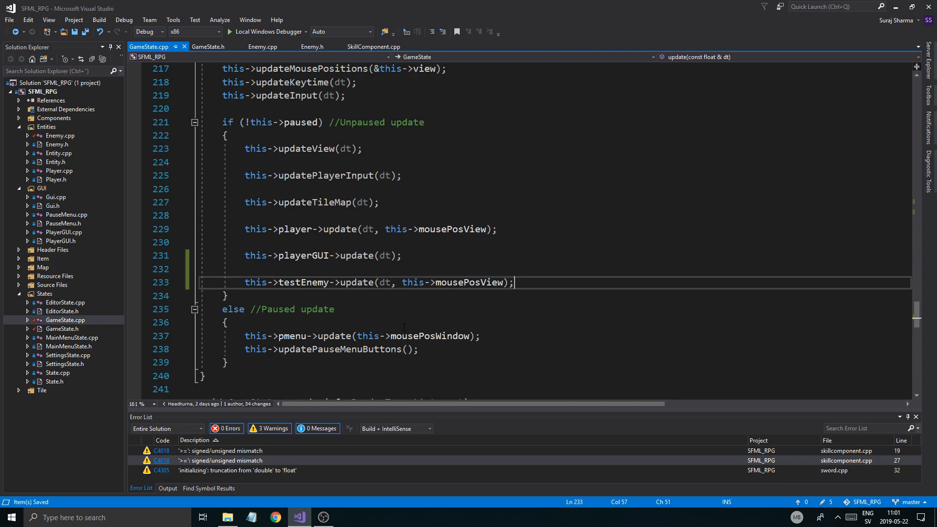
scroll("down", 3)
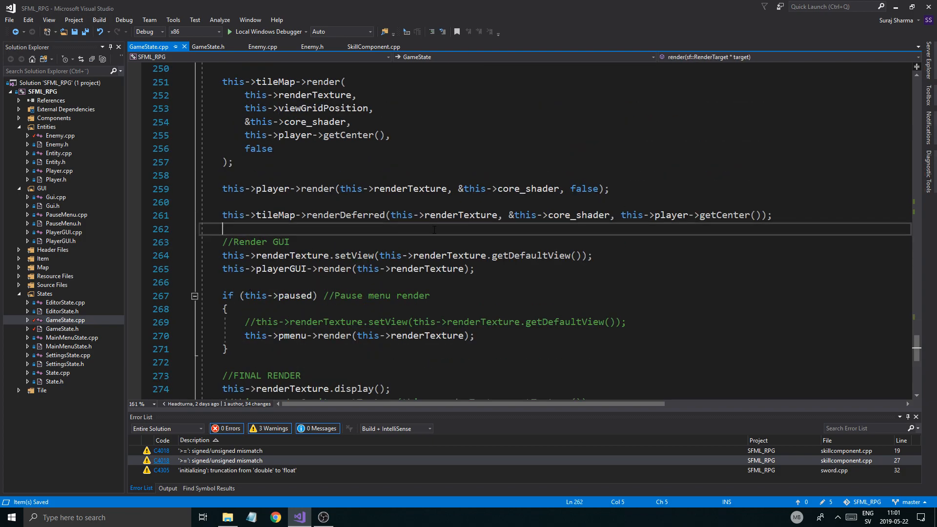
After the player render call, add testEnemy->render(this->renderTexture, &this->core_shader, false).
type("th")
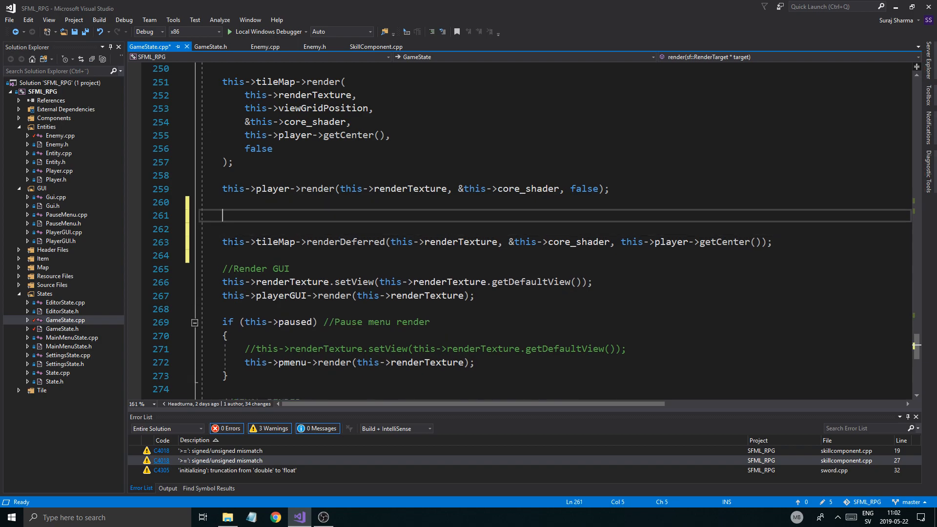
type("this->")
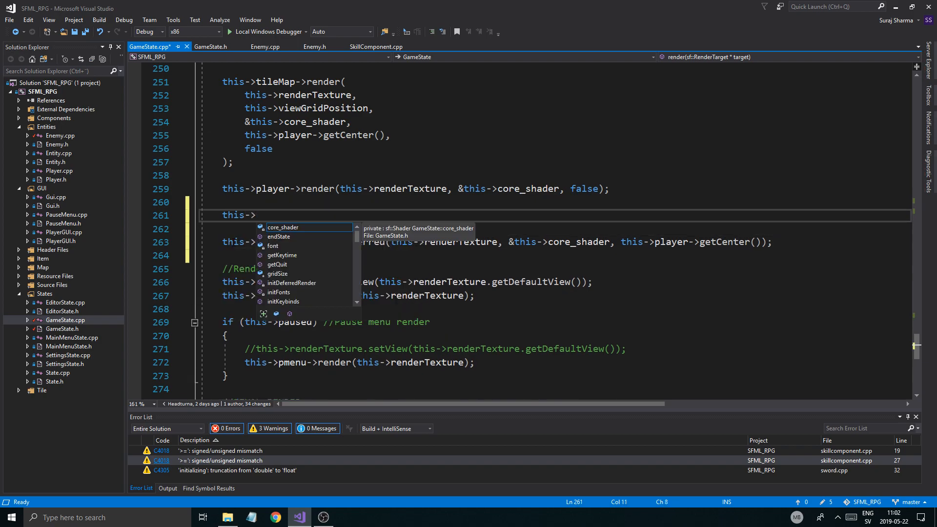
type("enem")
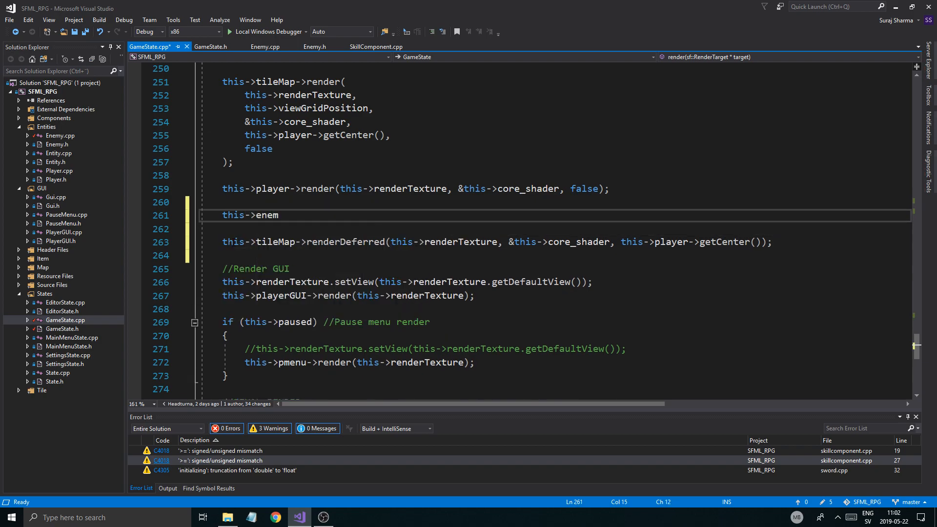
type("testEnemy->render(")
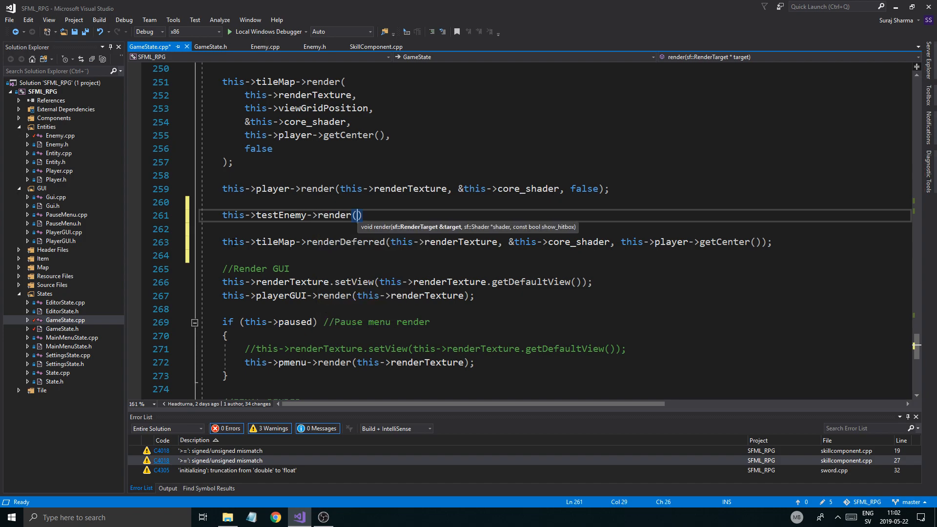
type("this->re")
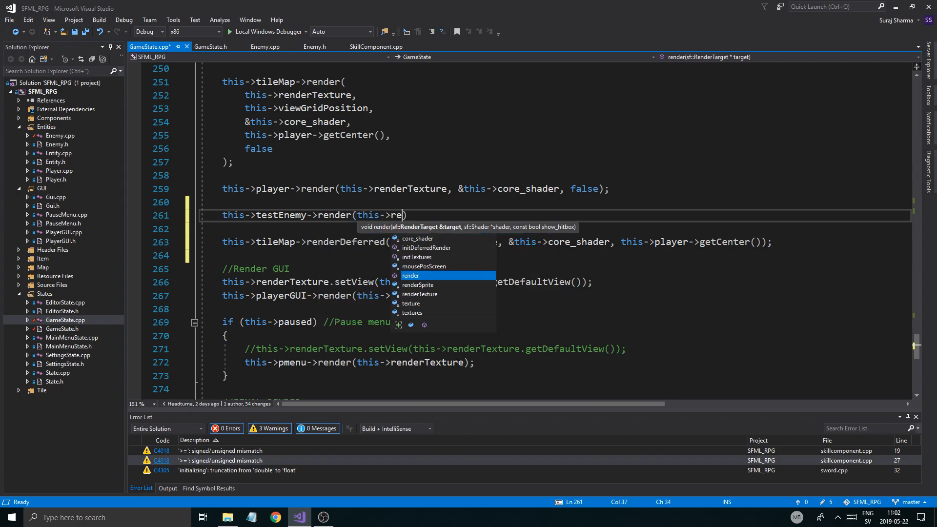
type("nm")
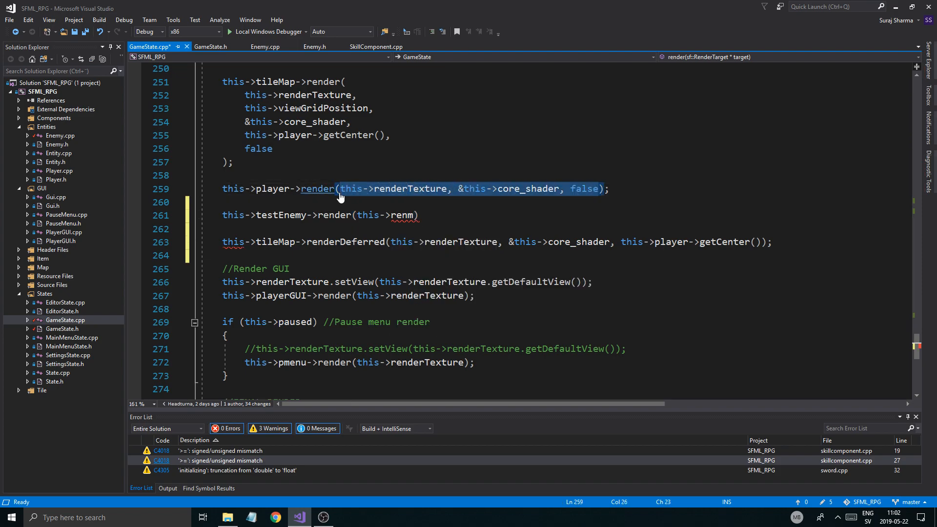
type("this->renderTexture, &this->core_shader, false")
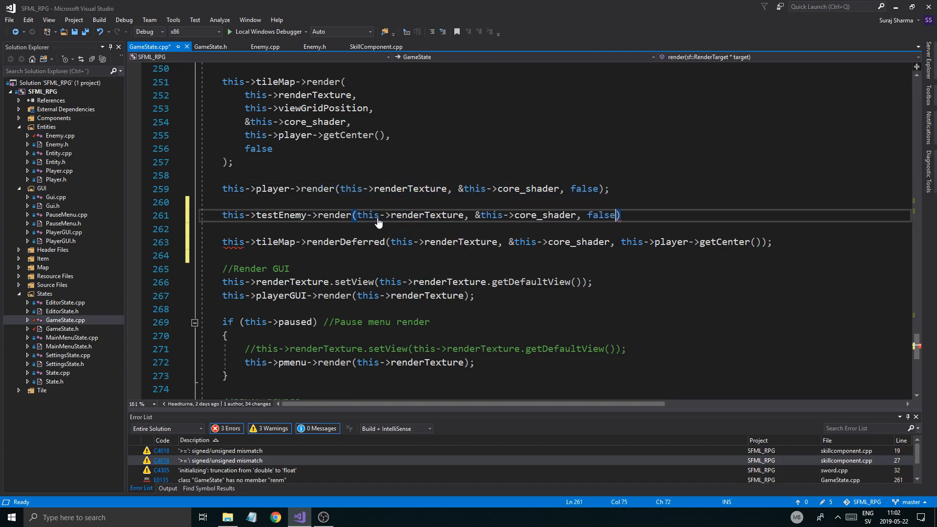
type(";")
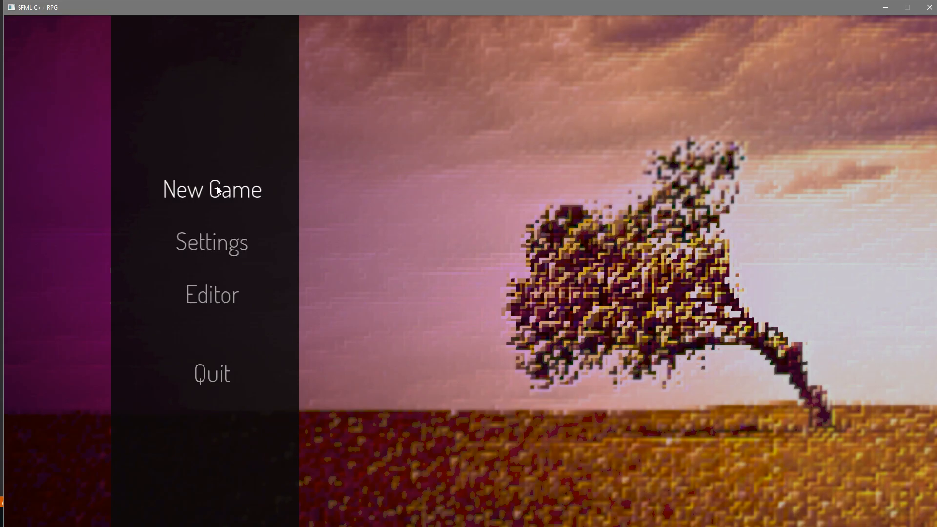
Choose New Game on the SFML RPG main menu to test the enemy.
left_click(211, 190)
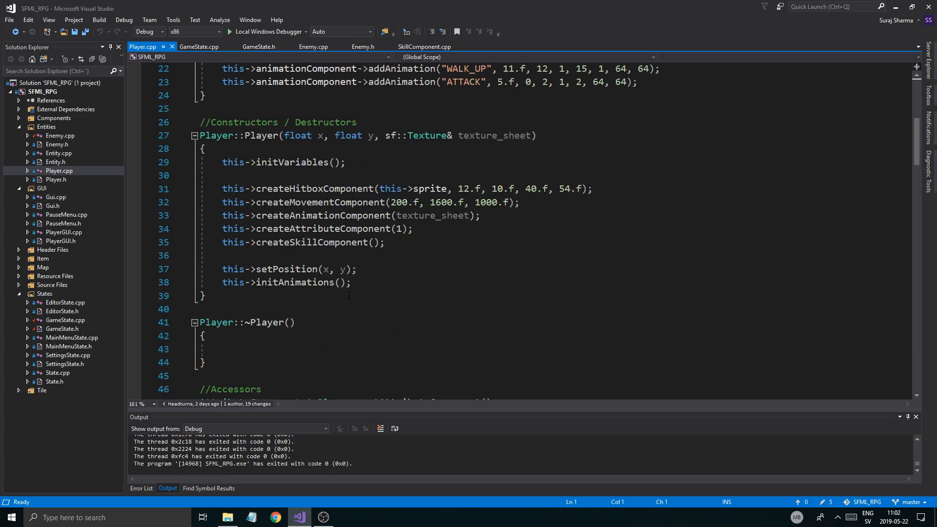
Compare with Enemy.cpp, then select Player.cpp's entire updateAnimation function, attacking check through walking branches.
scroll("down", 3)
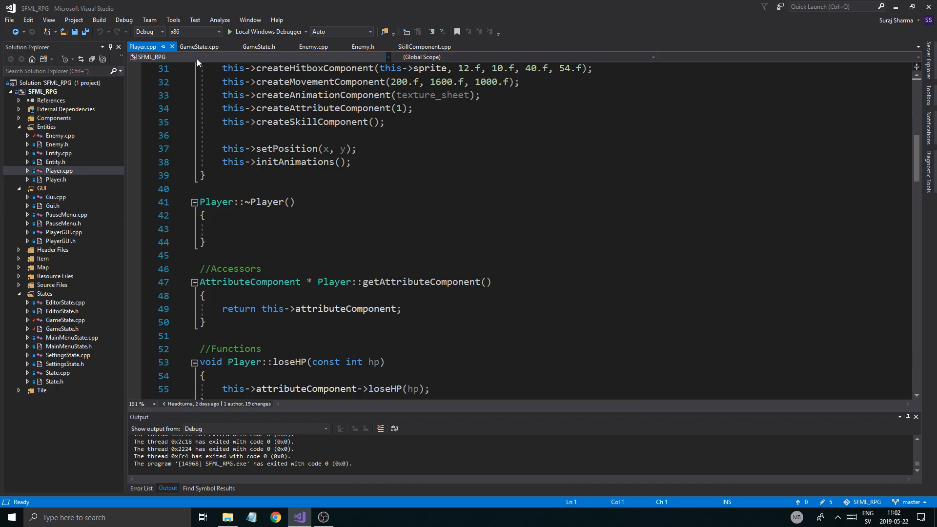
left_click(314, 47)
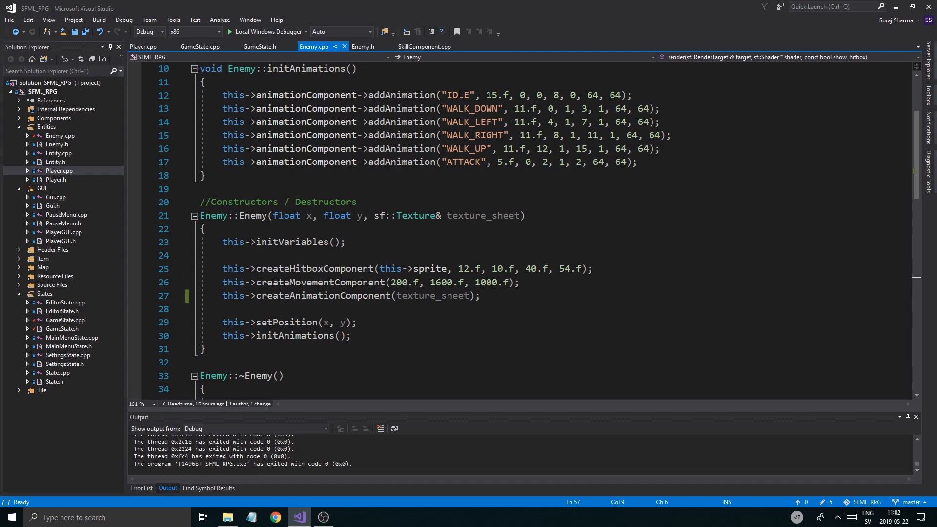
scroll("down", 3)
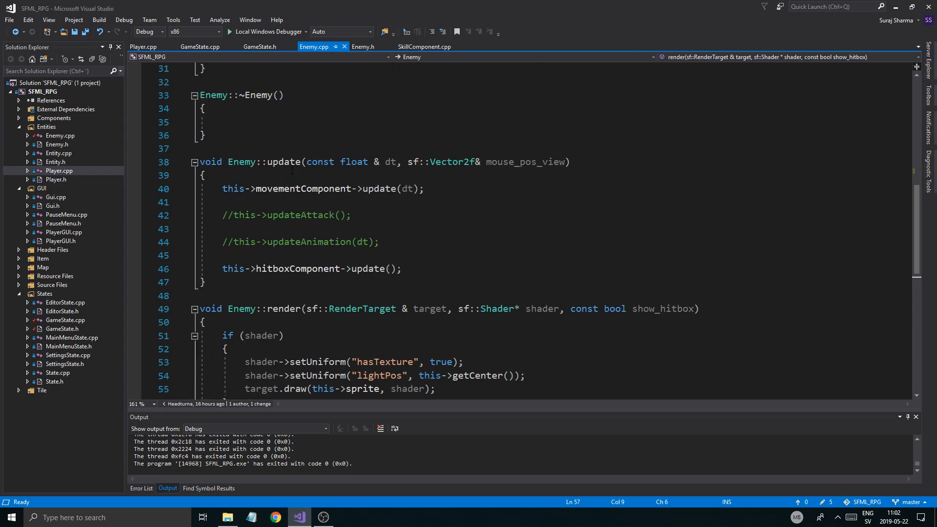
left_click(143, 46)
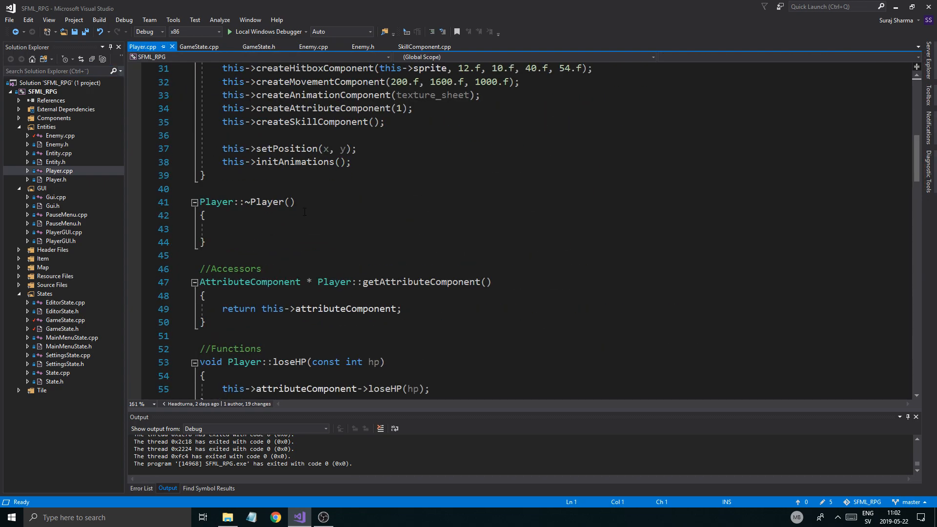
scroll("down", 3)
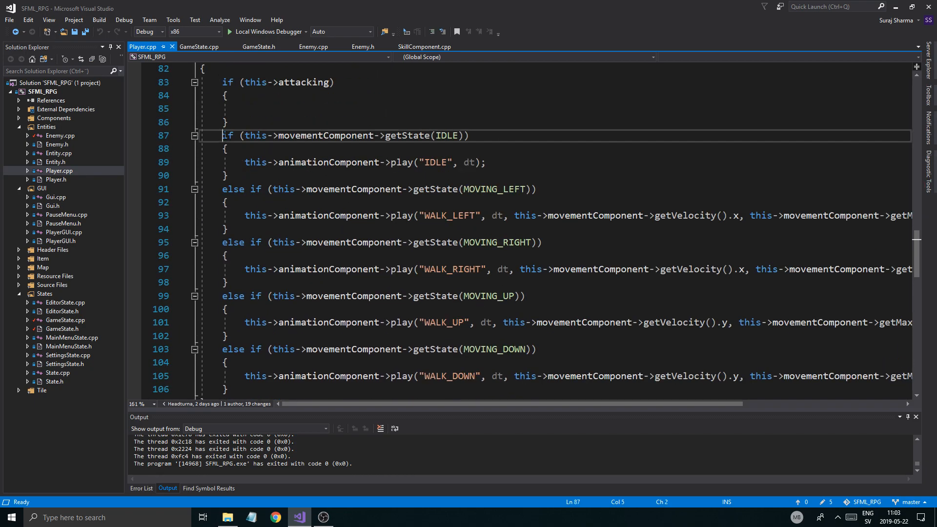
left_click_drag(223, 135, 292, 175)
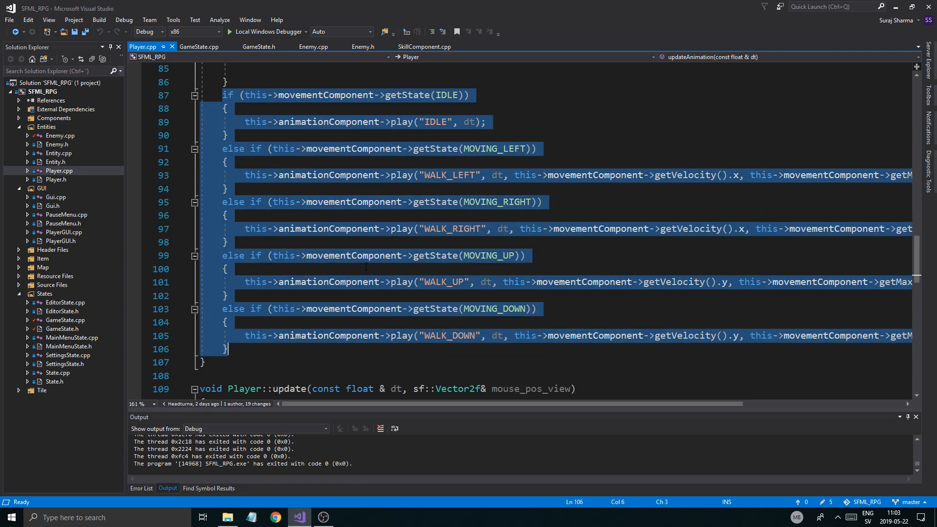
left_click(216, 349)
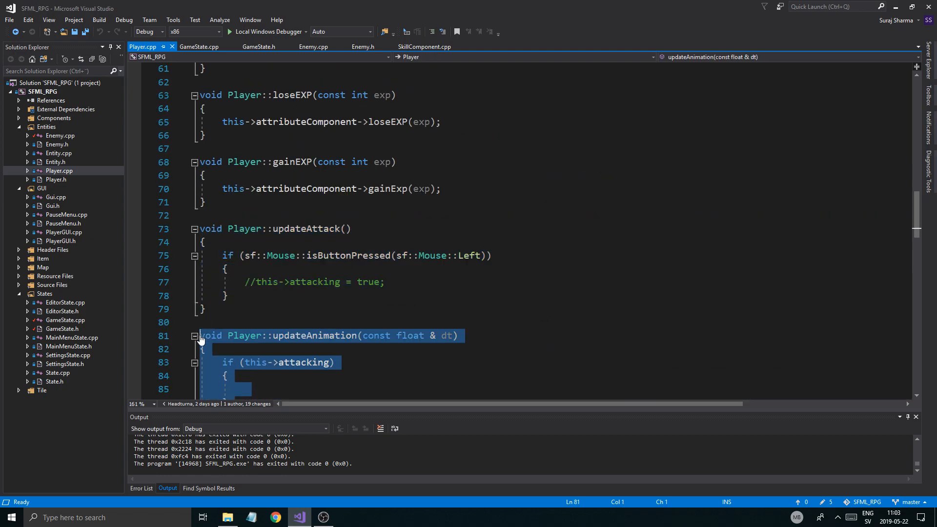
Paste updateAnimation into Enemy.cpp and declare void updateAnimation(const float & dt) in Enemy.h.
left_click(199, 47)
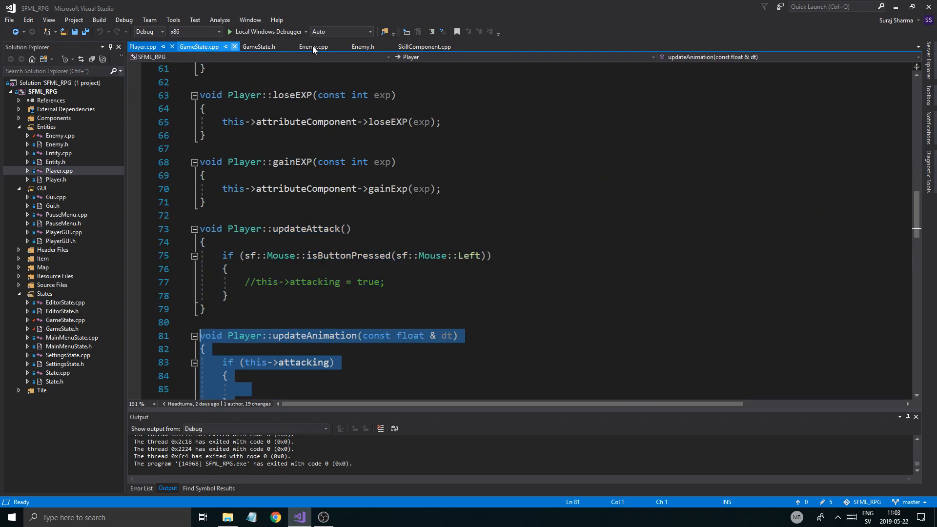
left_click(313, 47)
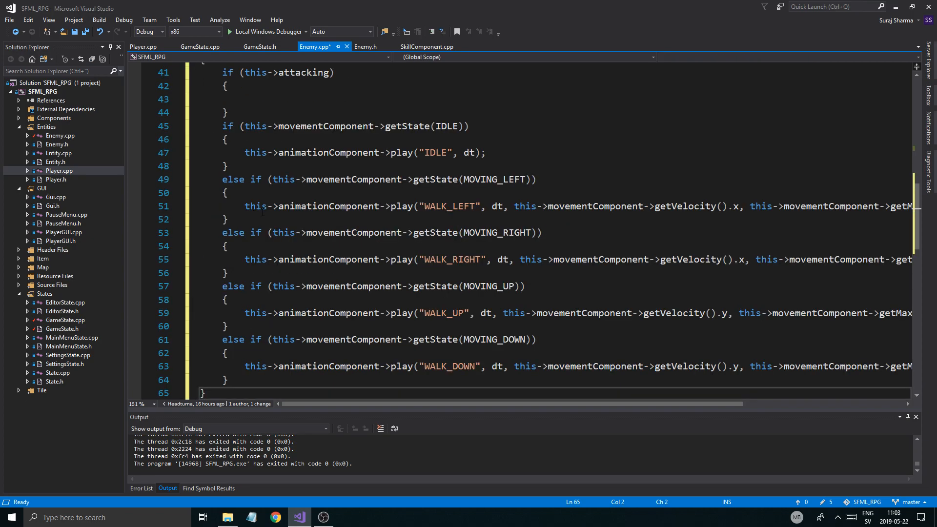
double_click(245, 192)
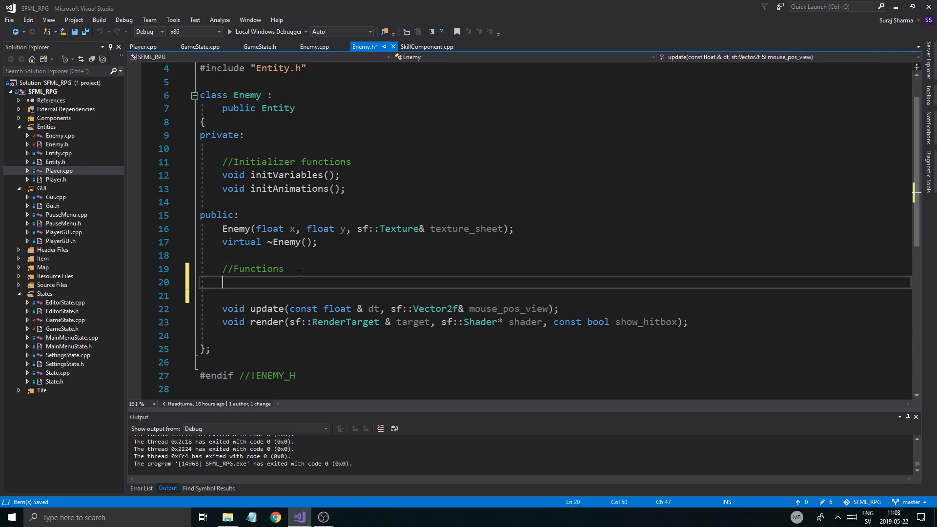
type("void updateAnimation(const float & dt)")
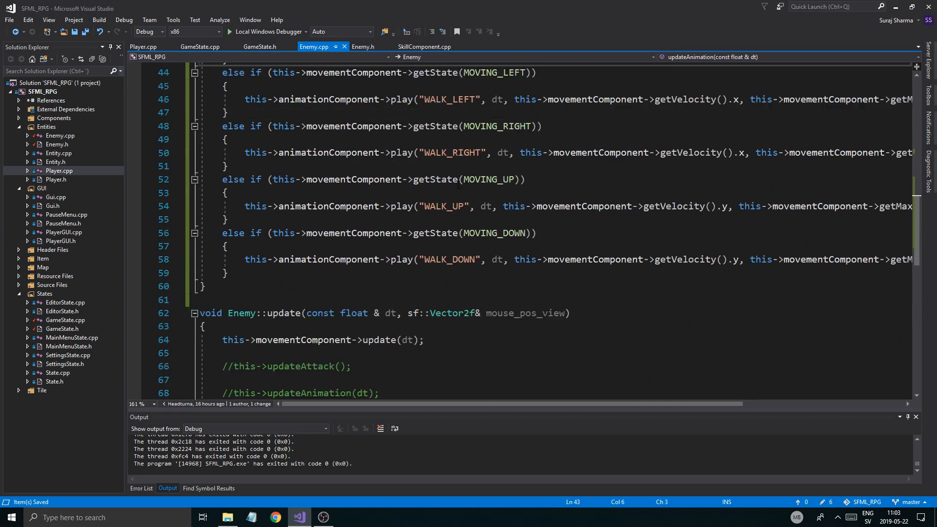
scroll("down", 3)
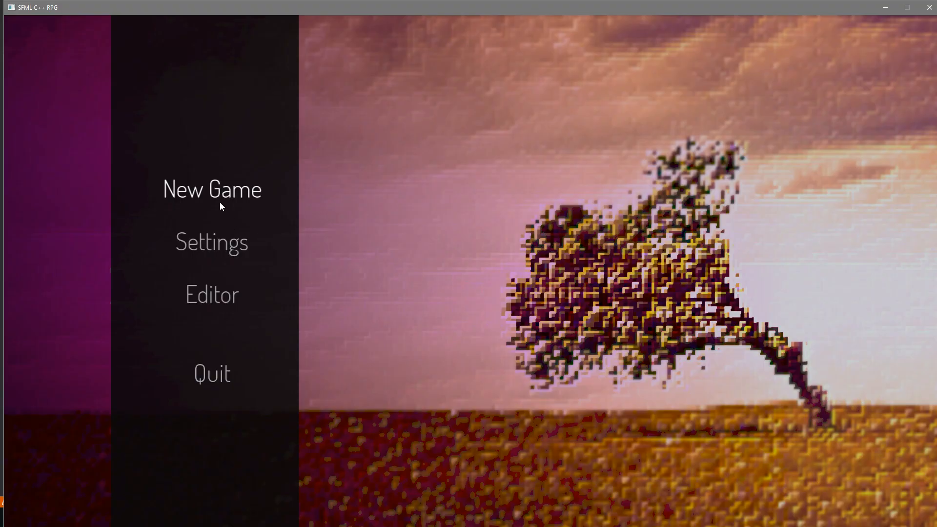
Choose New Game on the SFML RPG main menu.
left_click(211, 189)
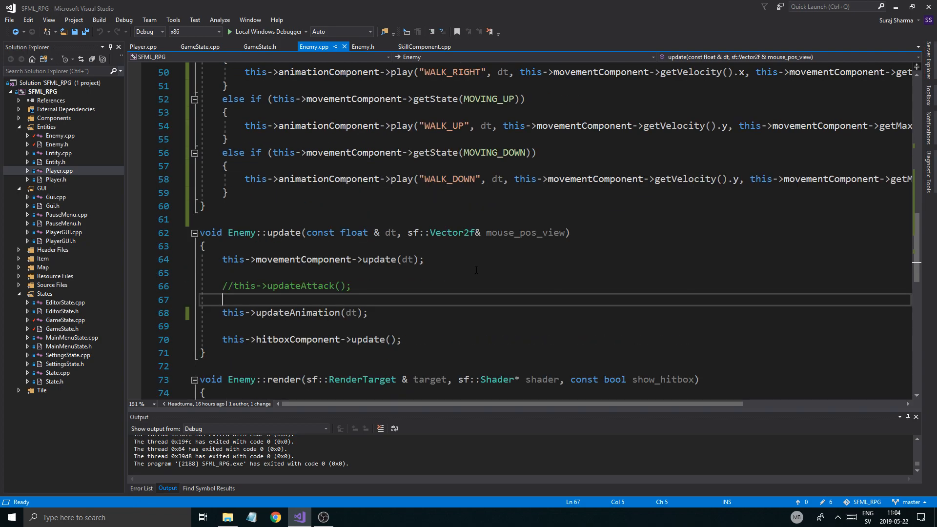
Uncomment updateAnimation(dt) in Enemy::update; have GameState::update update testEnemy and move it (1.f, 0.f, dt).
scroll("down", 3)
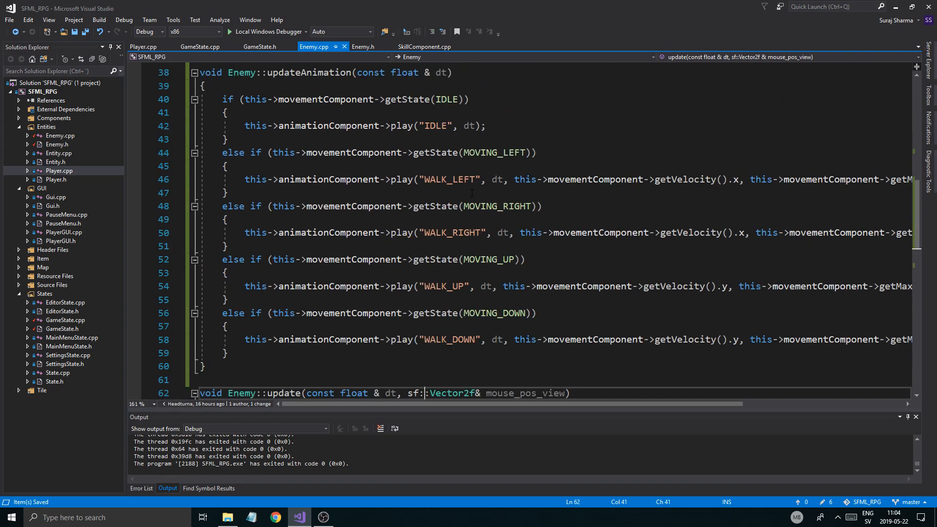
left_click(200, 45)
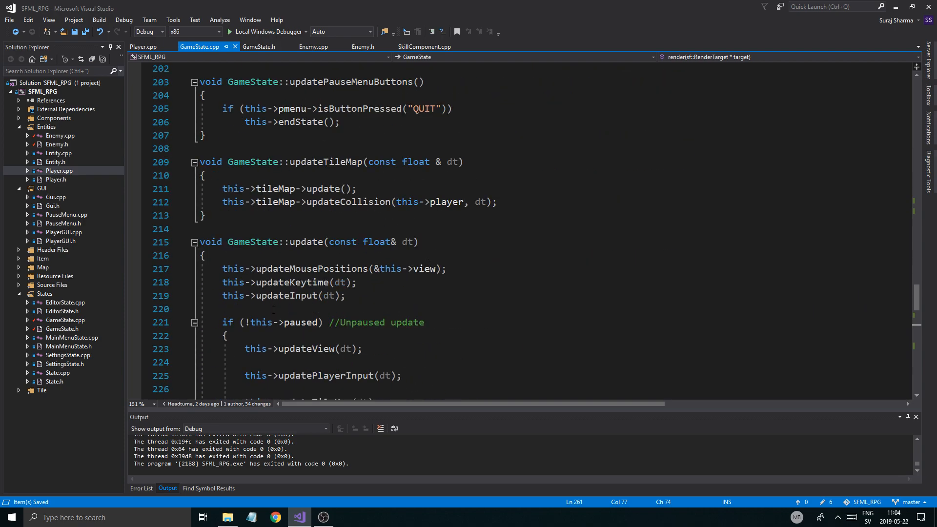
scroll("up", 3)
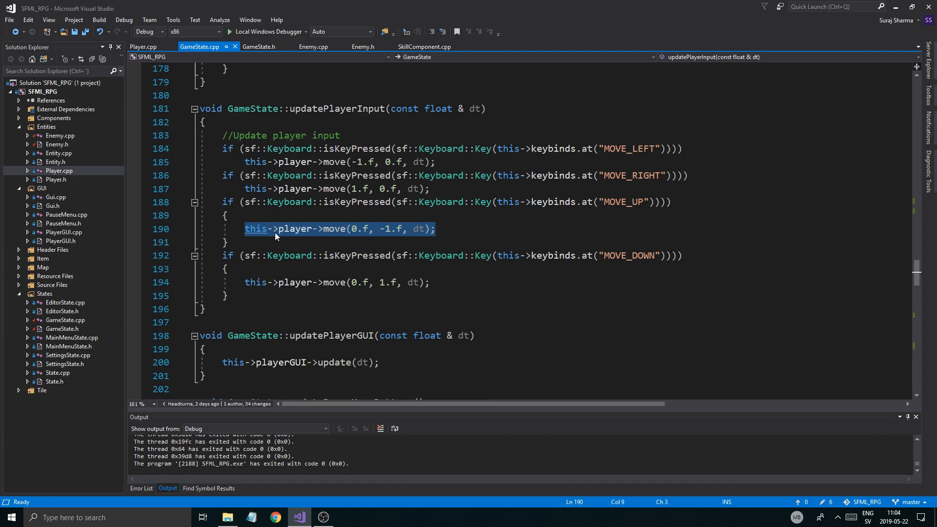
scroll("down", 3)
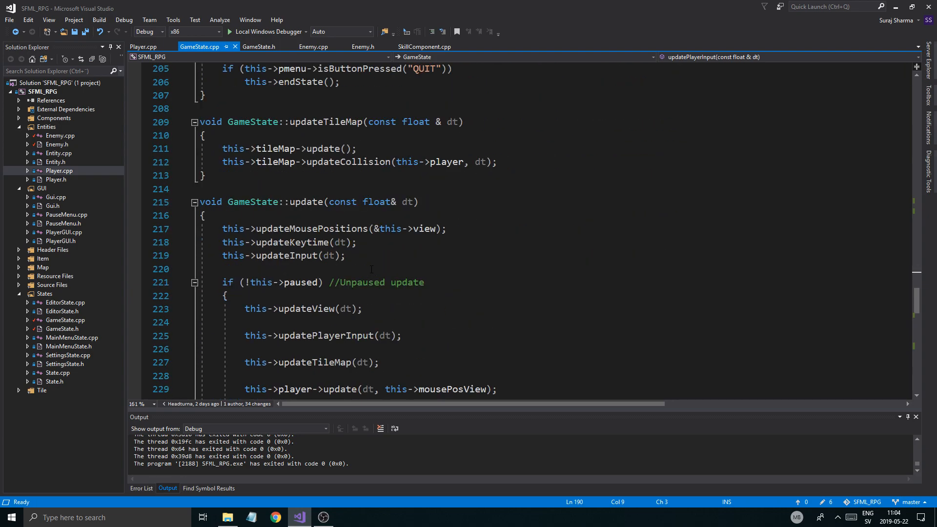
scroll("down", 3)
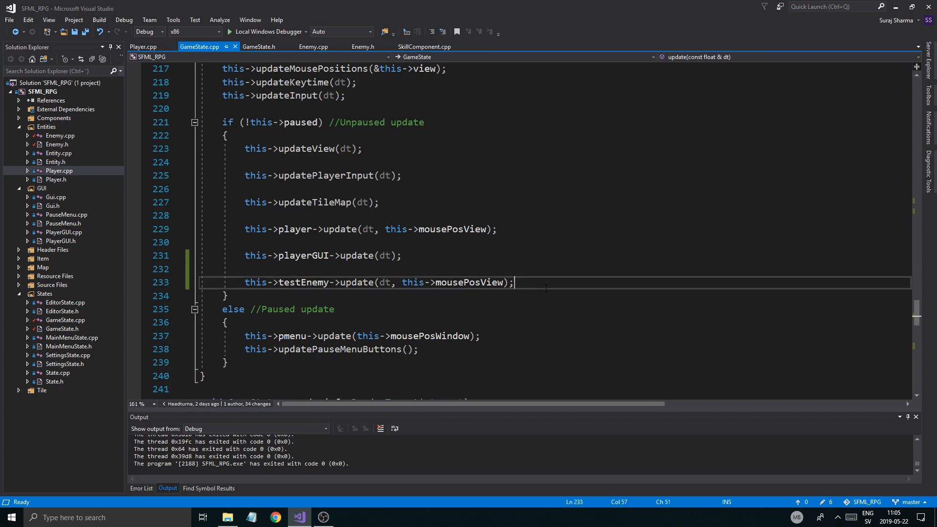
type("this->player->move(0.f, -1.f, dt);")
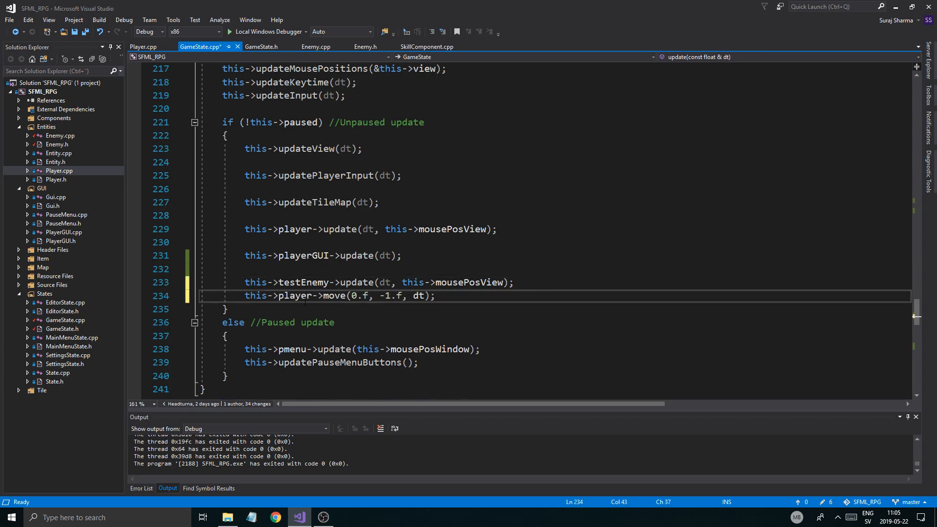
type("testEnemy")
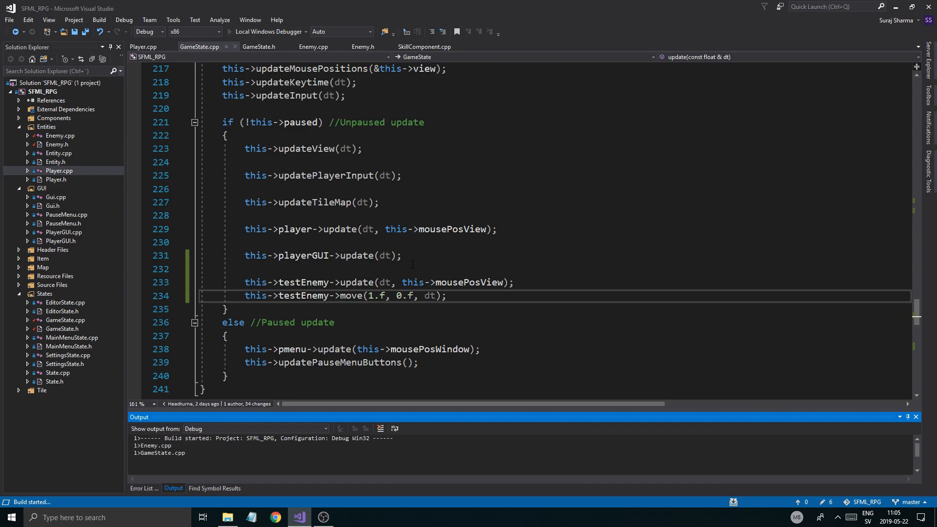
Pause the running game with Escape and choose Quit.
left_click(270, 32)
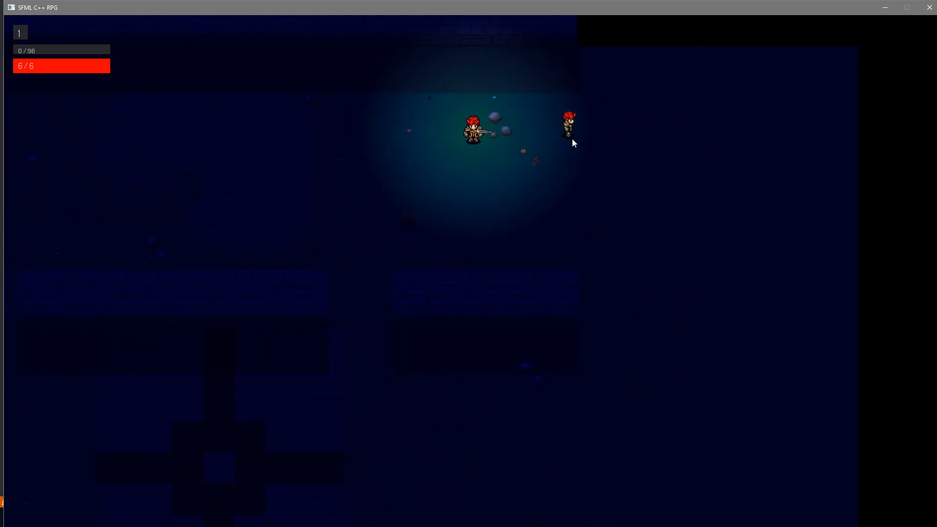
key("Escape")
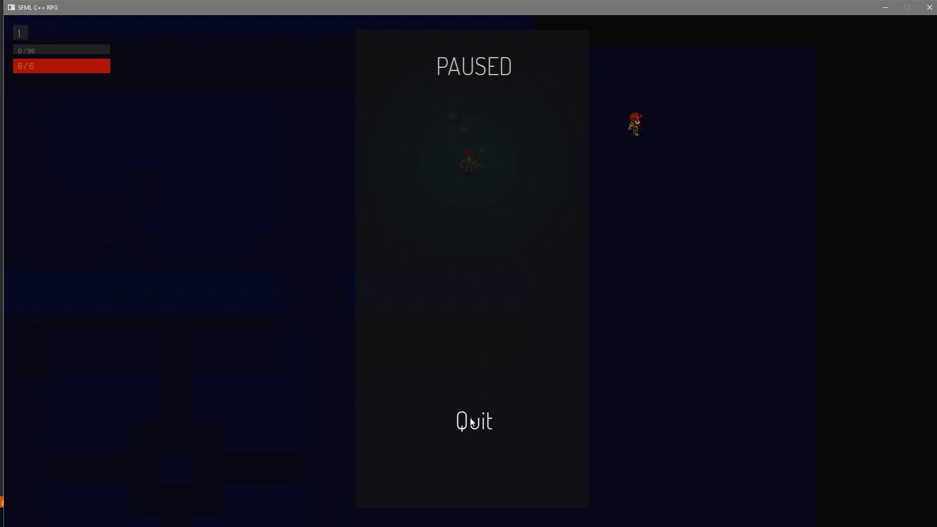
left_click(473, 421)
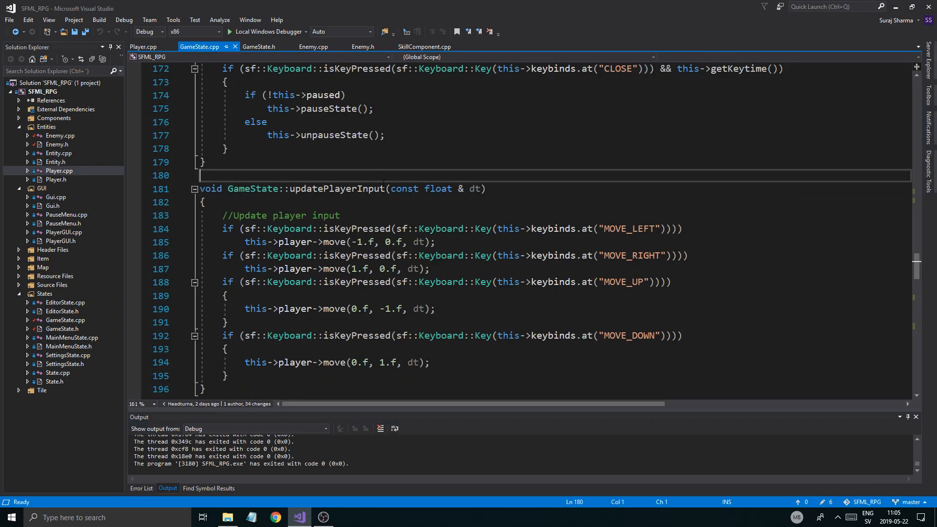
Duplicate the player updateCollision line in updateTileMap for testEnemy, then test-run and exit.
scroll("down", 3)
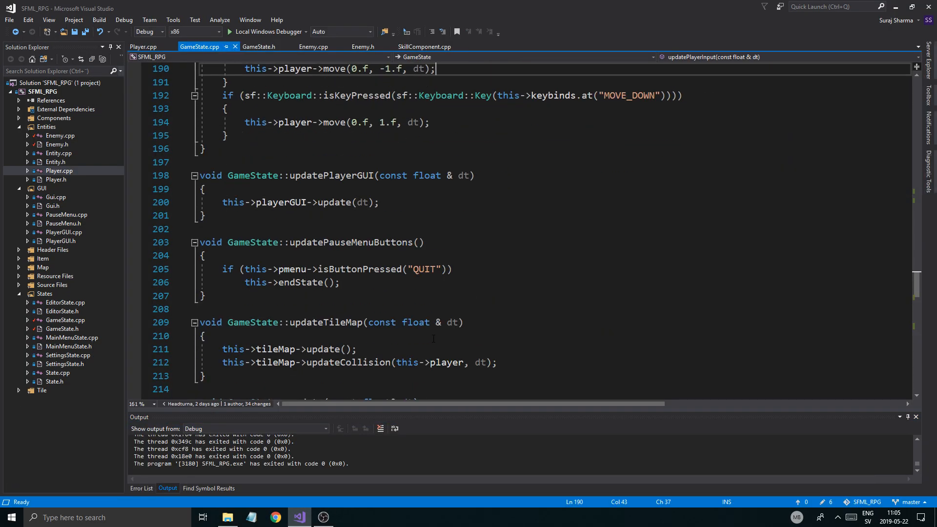
scroll("down", 3)
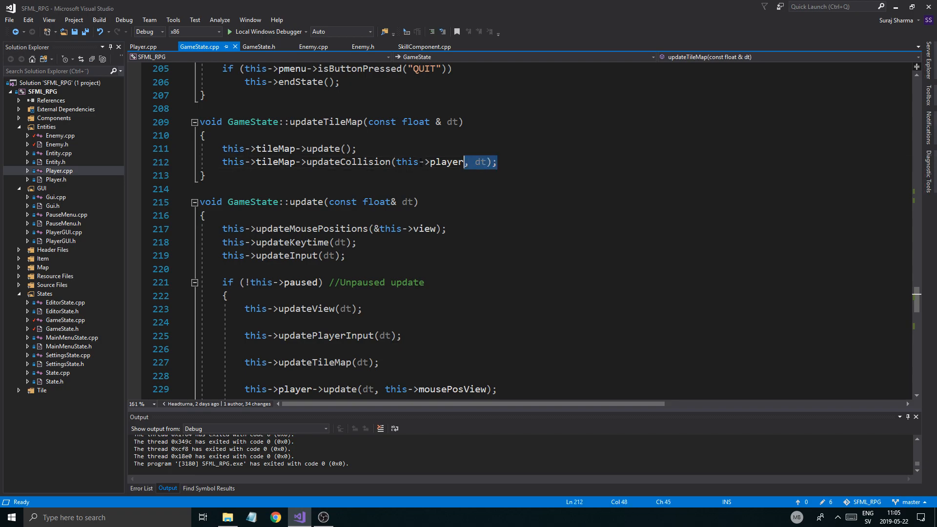
left_click_drag(479, 162, 223, 162)
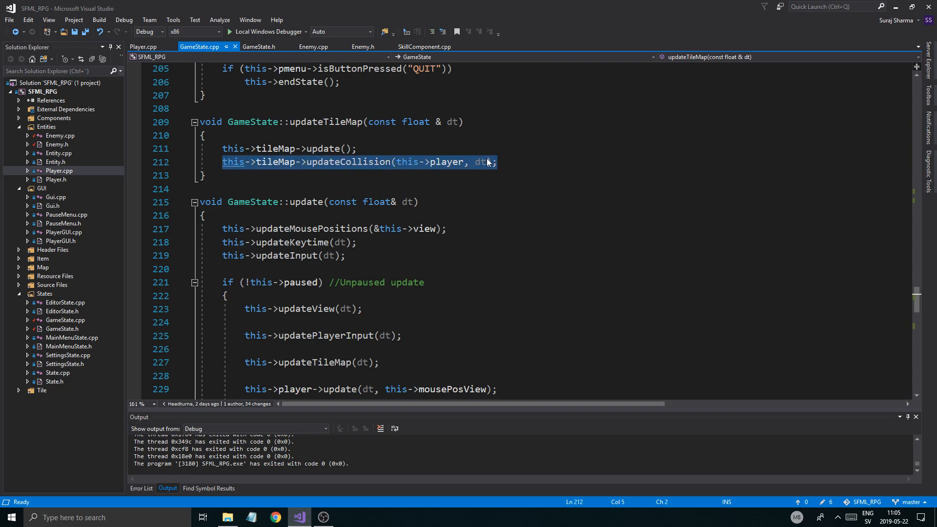
key("Ctrl+v")
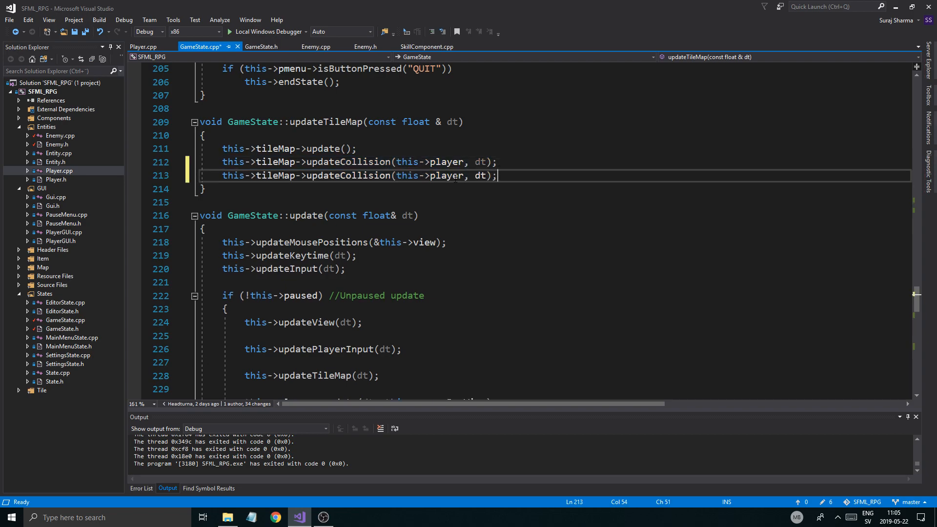
double_click(445, 175)
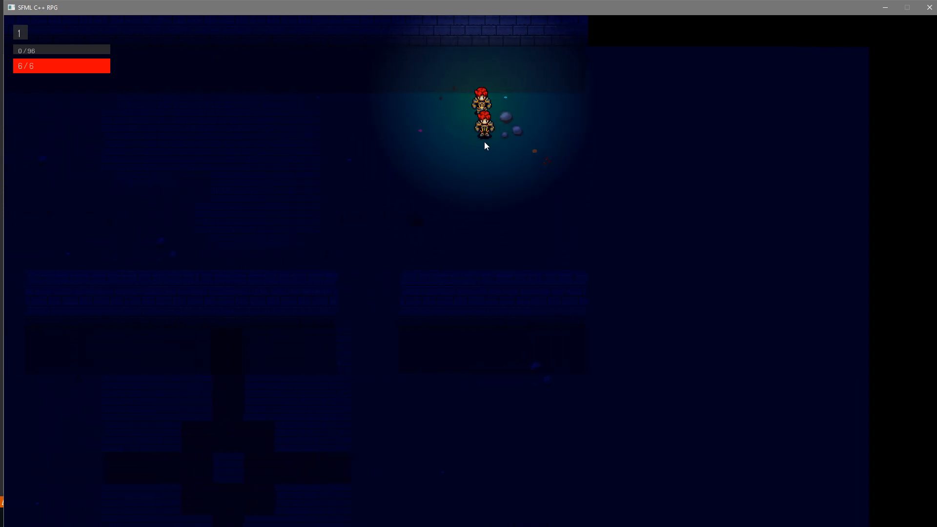
key("Escape")
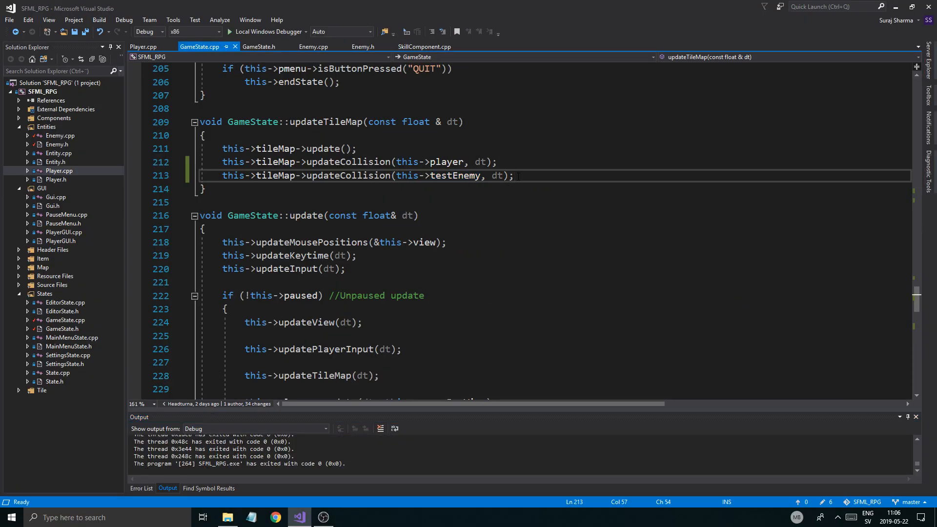
left_click(515, 176)
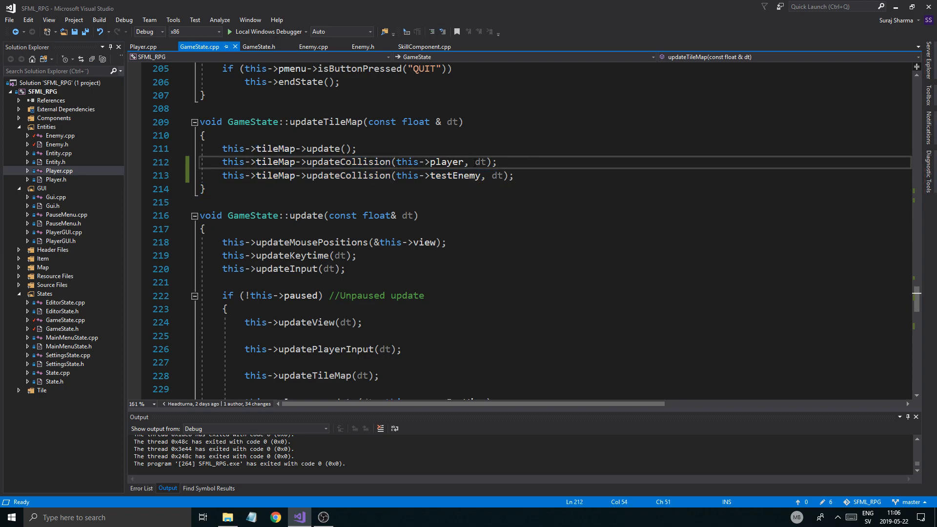
left_click(516, 175)
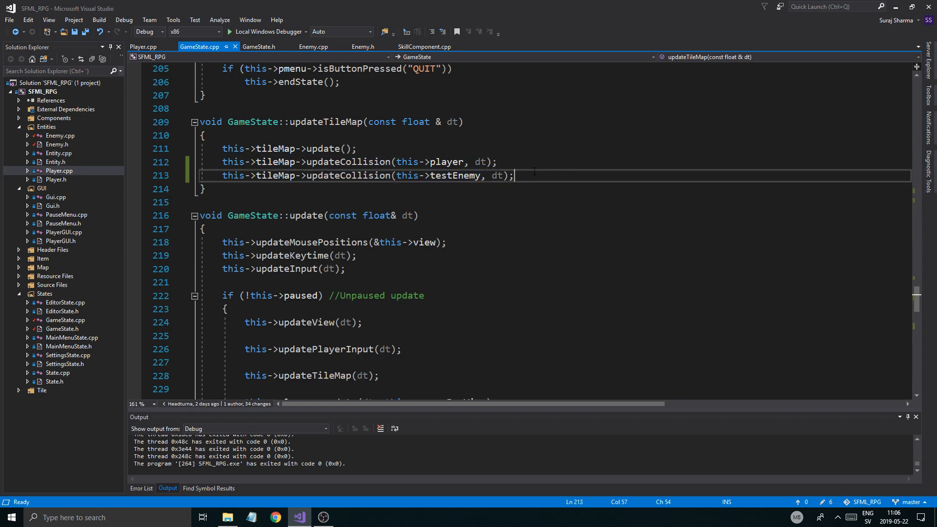
double_click(348, 162)
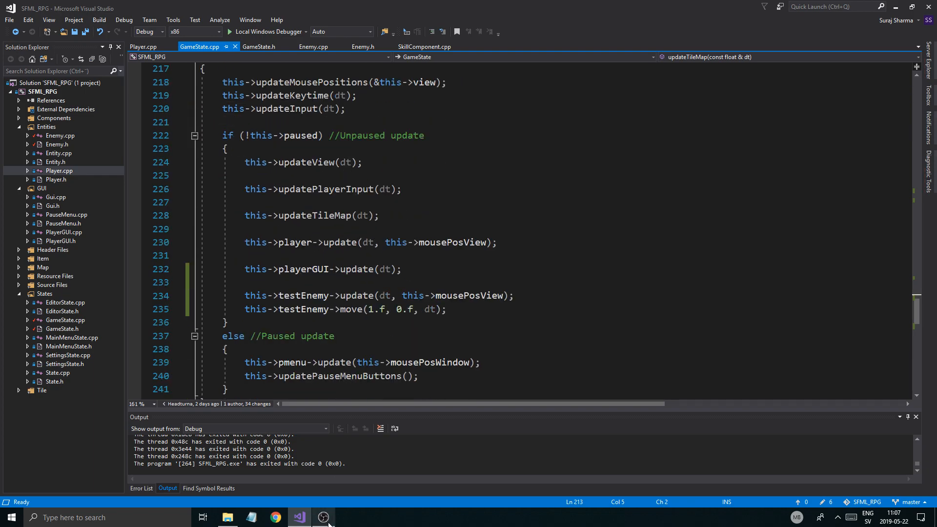
left_click(323, 517)
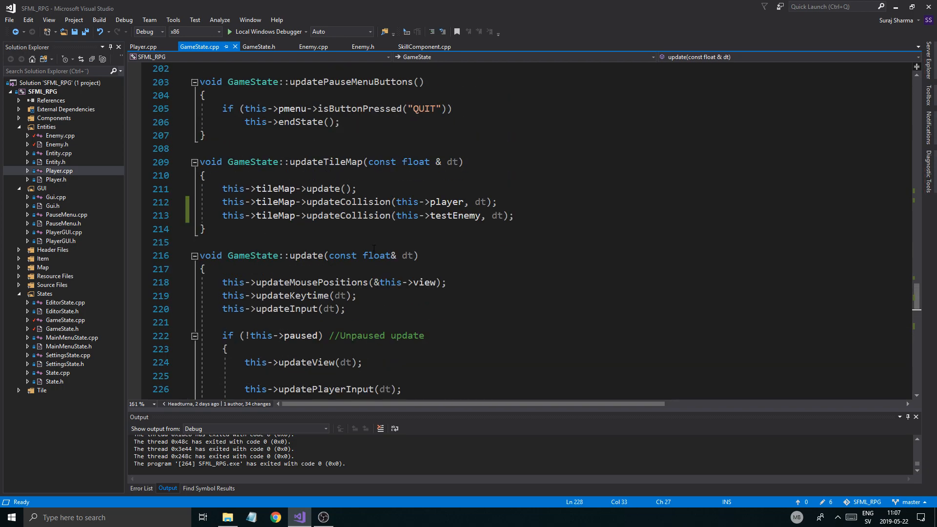
left_click(343, 216)
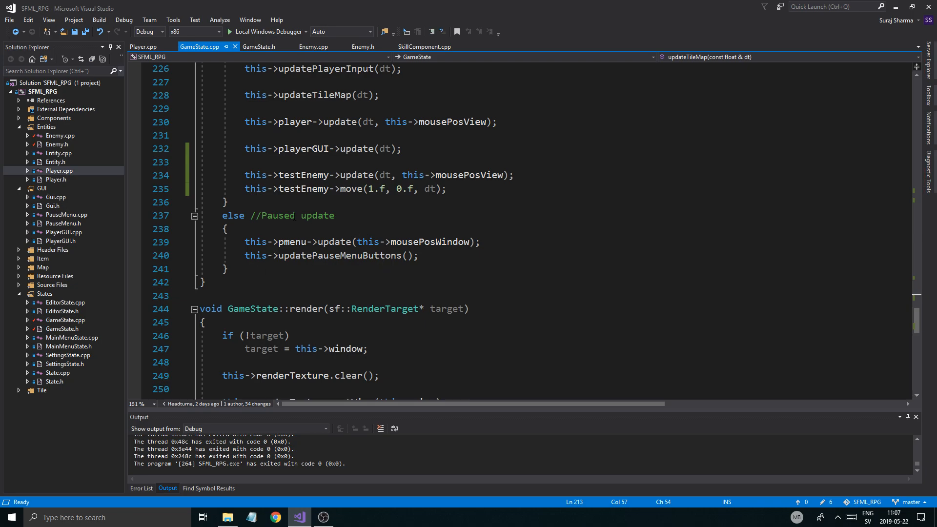
left_click(314, 46)
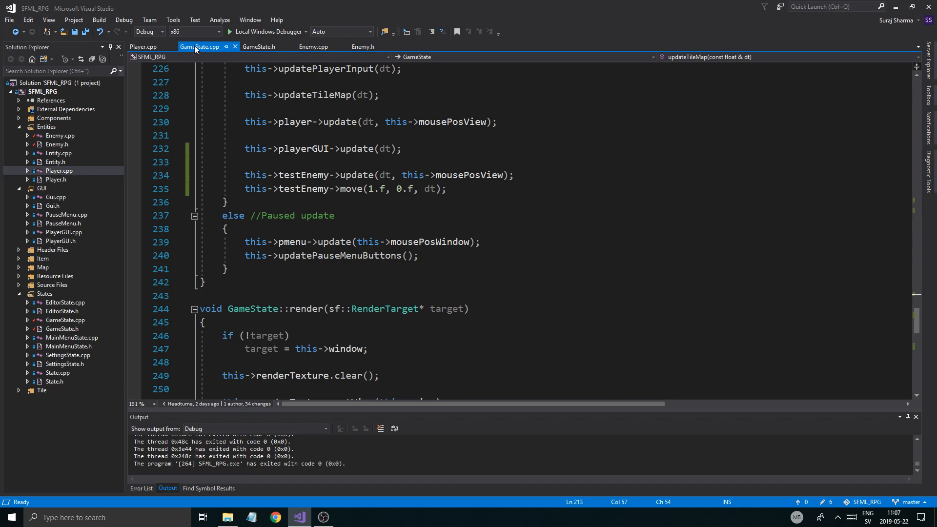
Open Enemy.h, check the component declarations in Entity.h, then return to Enemy.h.
left_click(315, 47)
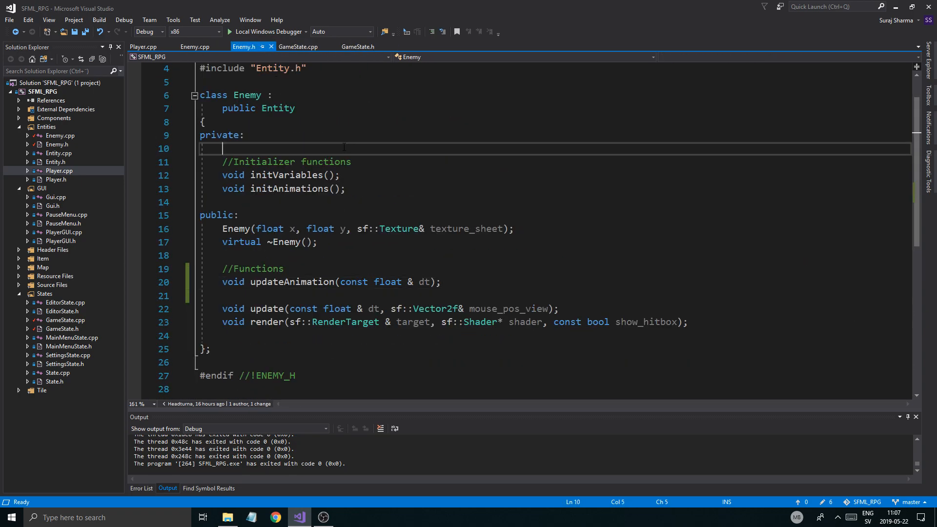
scroll("down", 3)
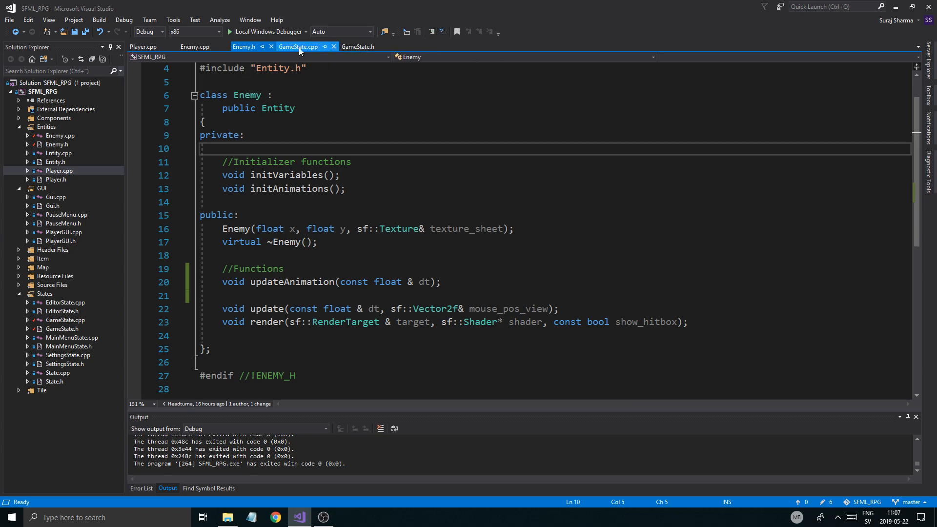
left_click(194, 47)
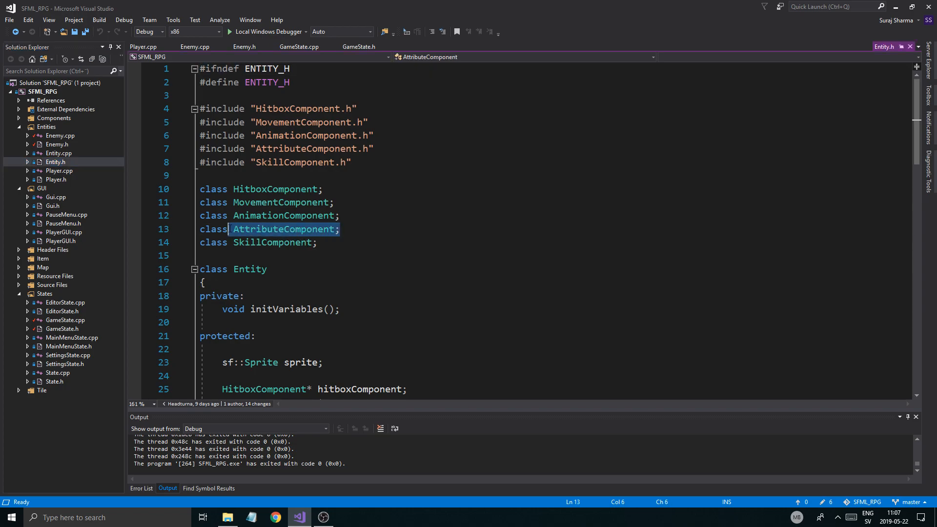
left_click(244, 47)
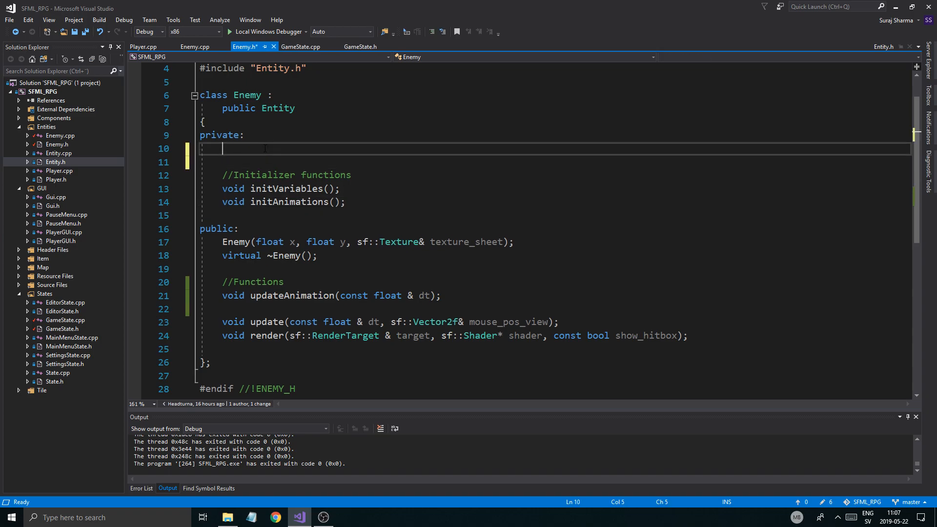
Add a //Variables comment under private in Enemy.h, then scroll through Enemy.cpp's updateAnimation.
type("//Varia")
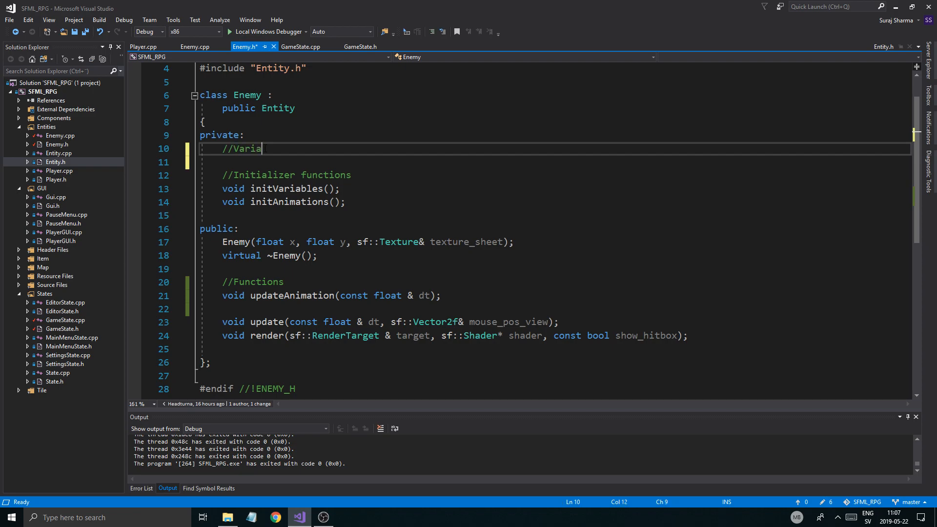
type("bles")
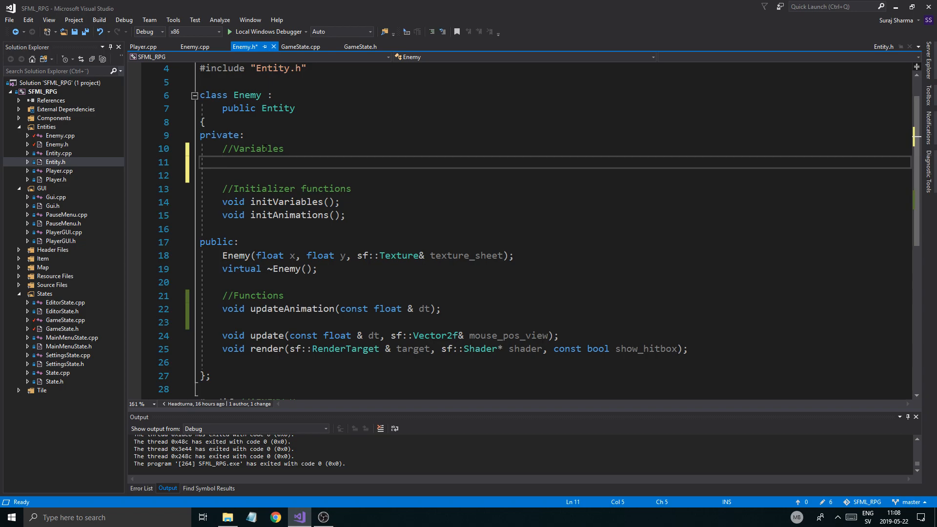
mouse_move(292, 139)
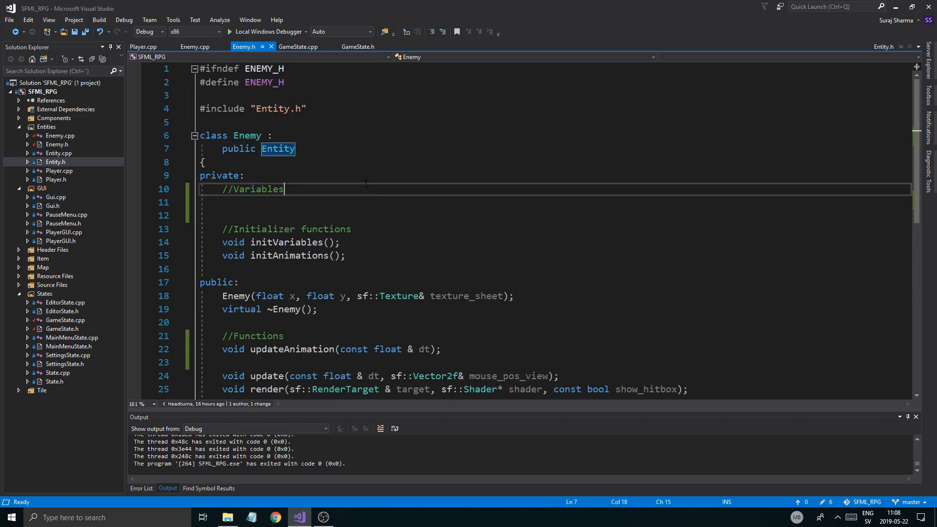
left_click(189, 46)
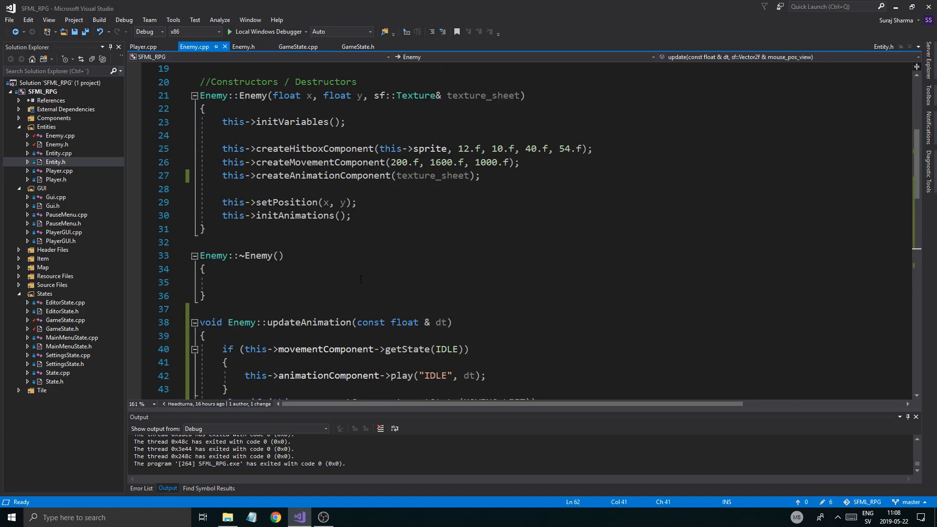
scroll("down", 3)
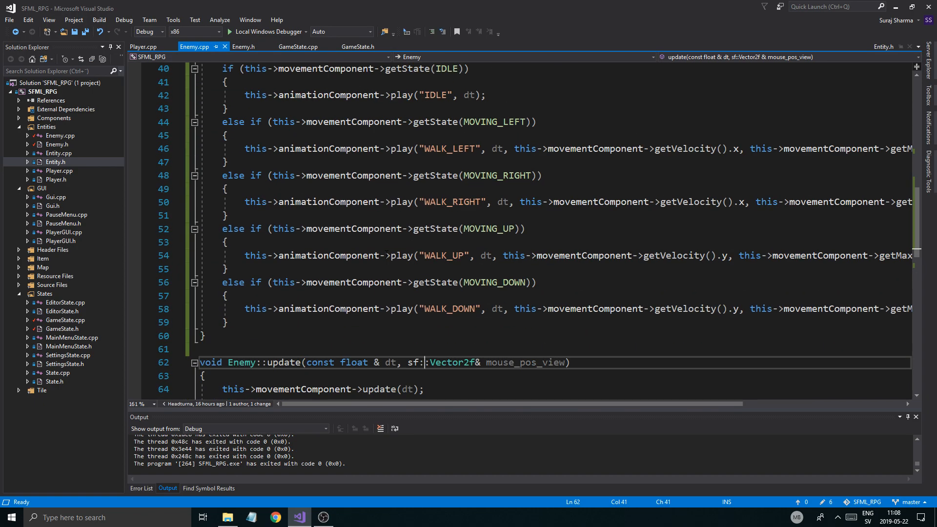
scroll("down", 3)
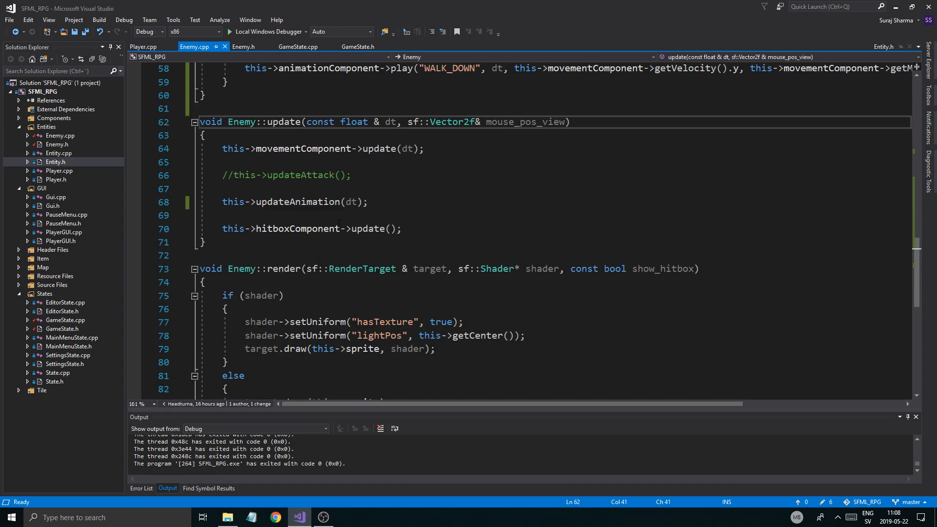
scroll("up", 3)
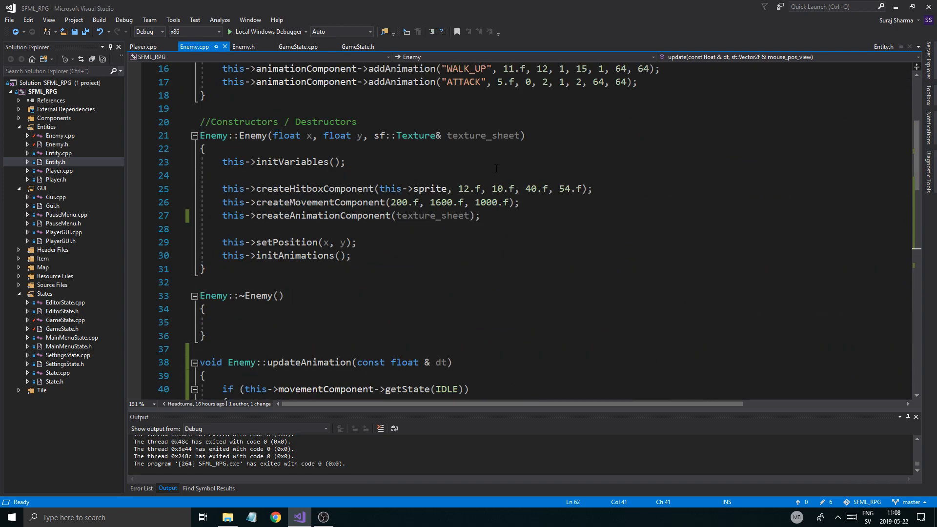
scroll("down", 3)
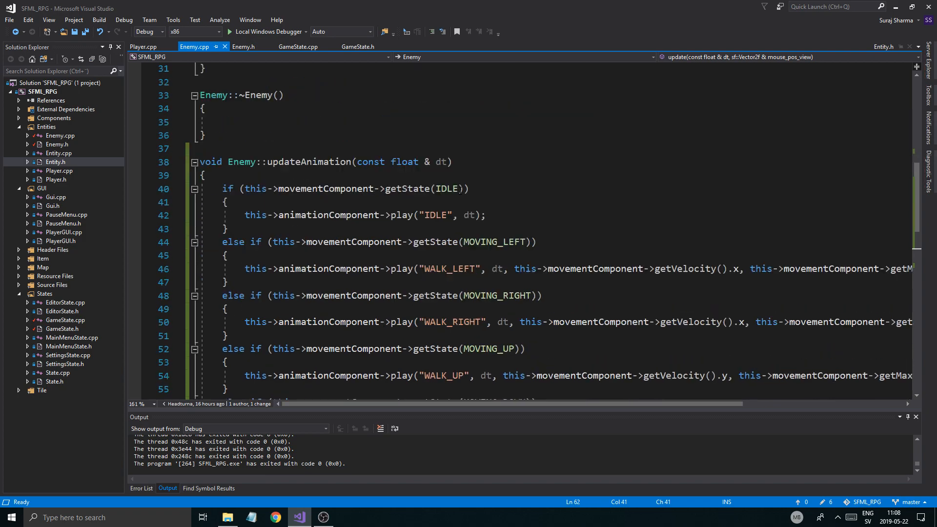